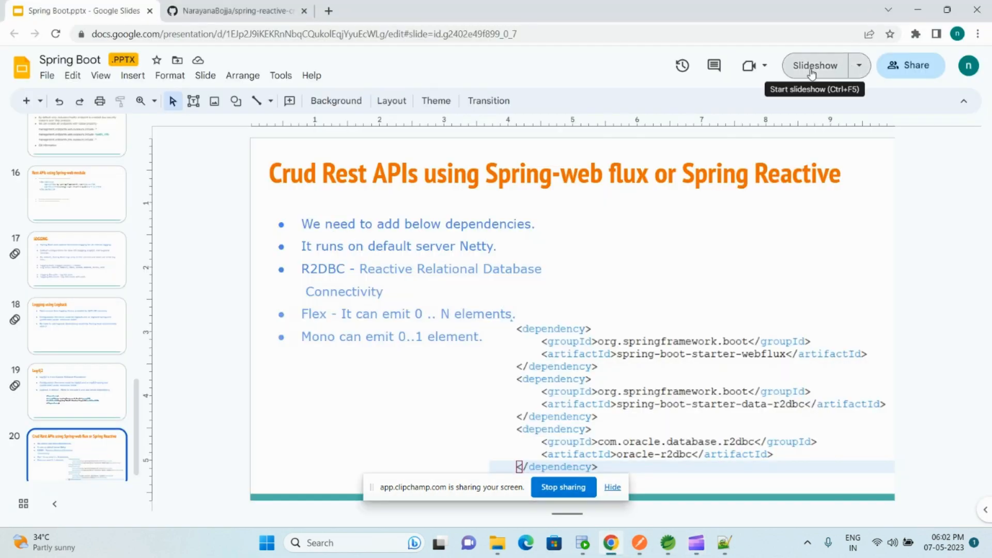
Finish the WebFlux dependencies slide and bring up the spring-reactive-crud project in Spring Tool Suite.
{"action": "left_click", "coordinate": [814, 66]}
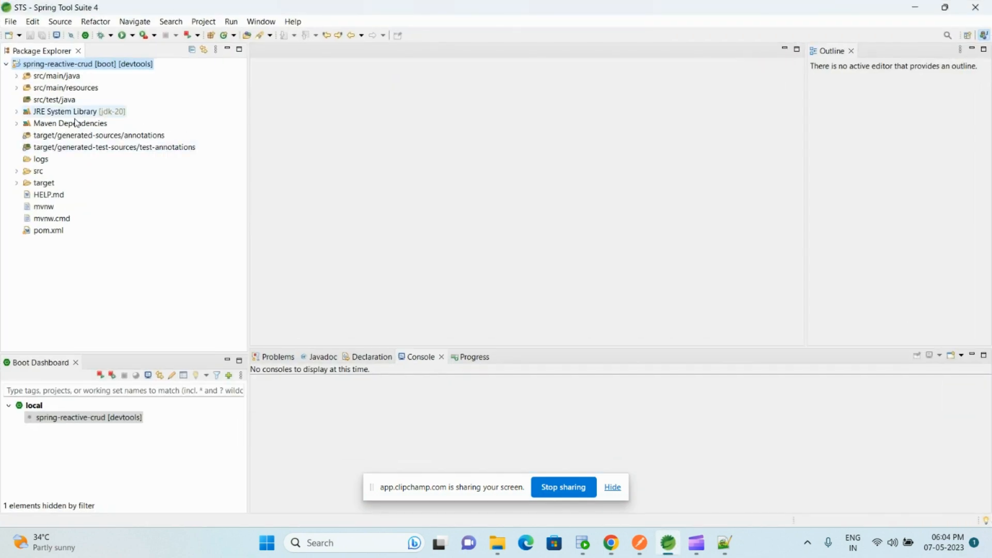
{"action": "double_click", "coordinate": [49, 230]}
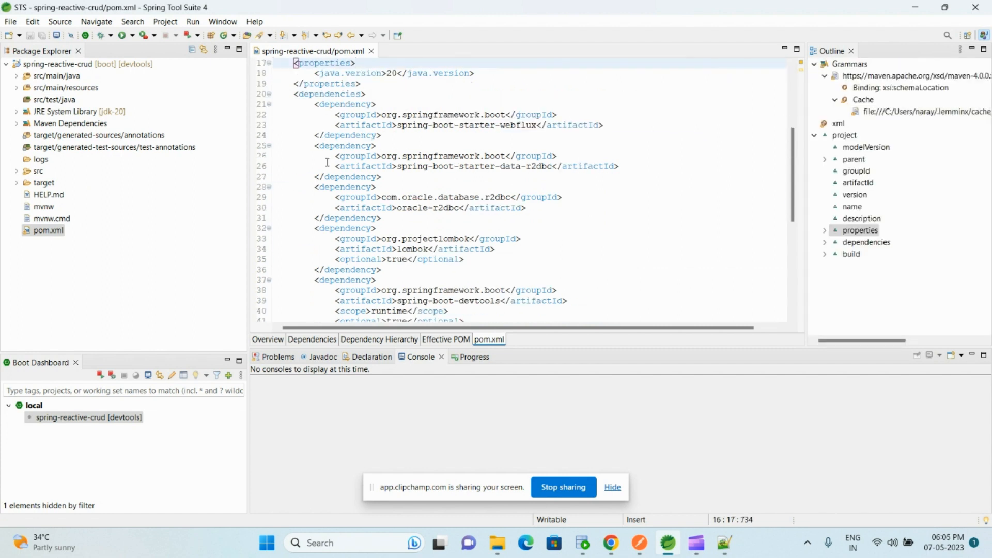
{"action": "left_click_drag", "start_coordinate": [315, 104], "coordinate": [384, 167]}
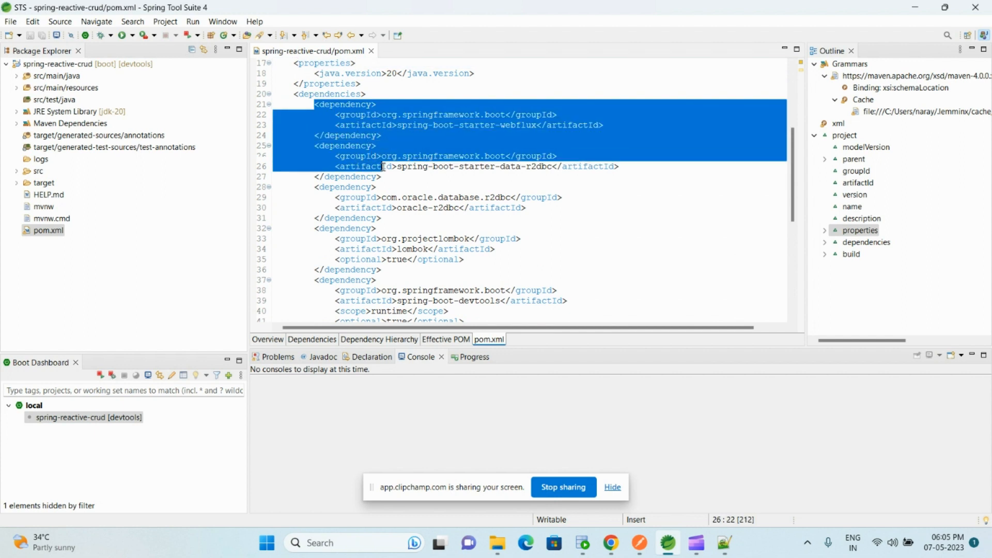
{"action": "left_click", "coordinate": [399, 222]}
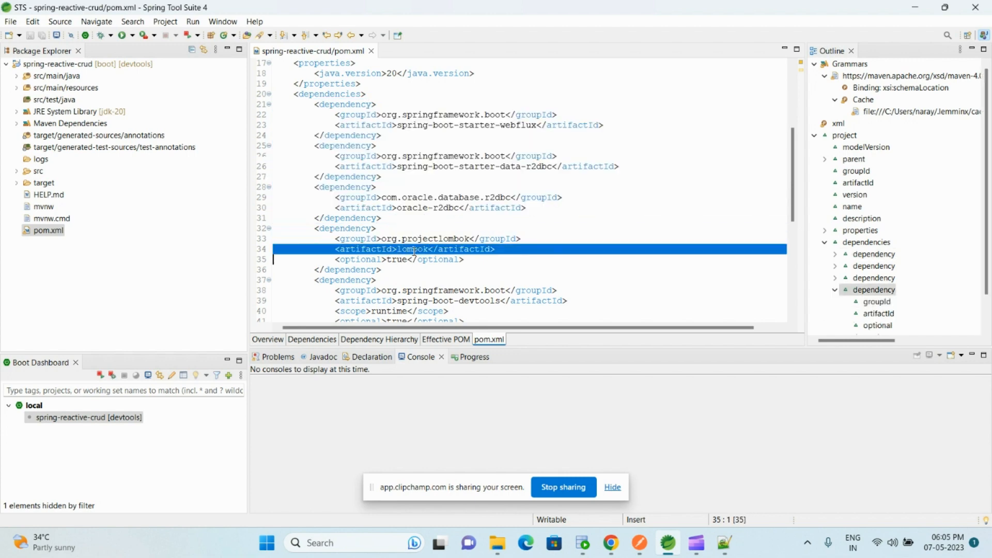
{"action": "mouse_move", "coordinate": [414, 249]}
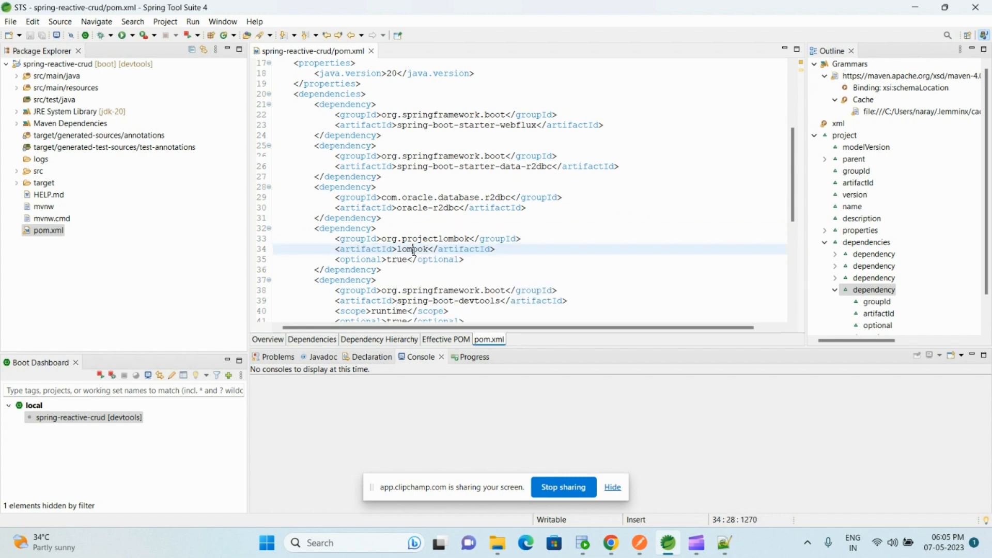
{"action": "double_click", "coordinate": [412, 249]}
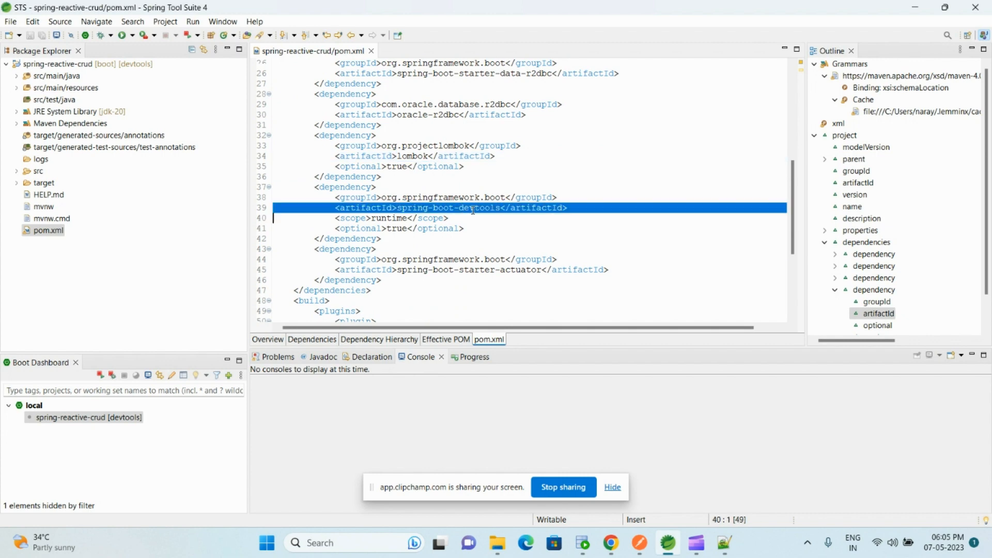
{"action": "left_click", "coordinate": [449, 218]}
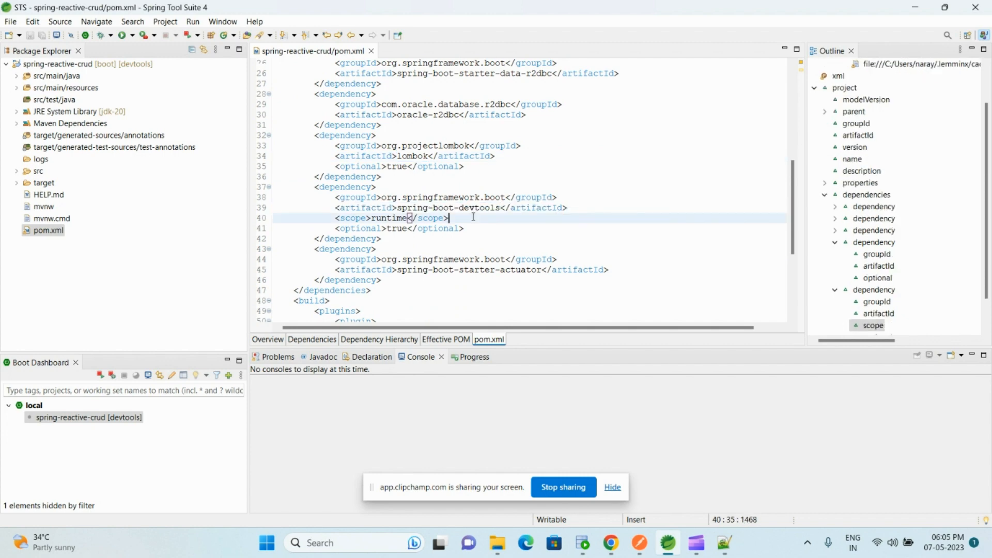
{"action": "scroll", "scroll_direction": "down", "scroll_amount": 3}
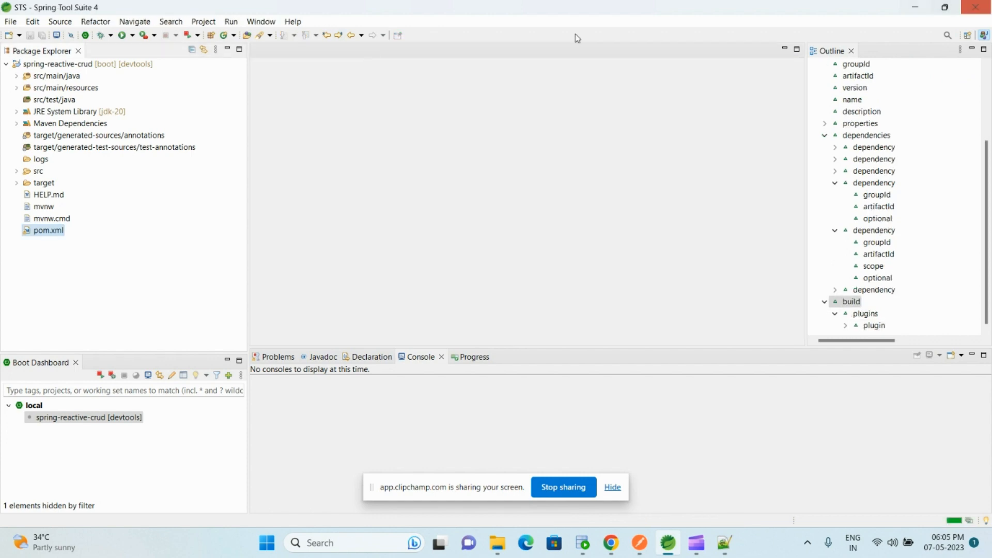
Open application.properties and review the server port 1010, R2DBC connection URL and username.
{"action": "left_click", "coordinate": [16, 87]}
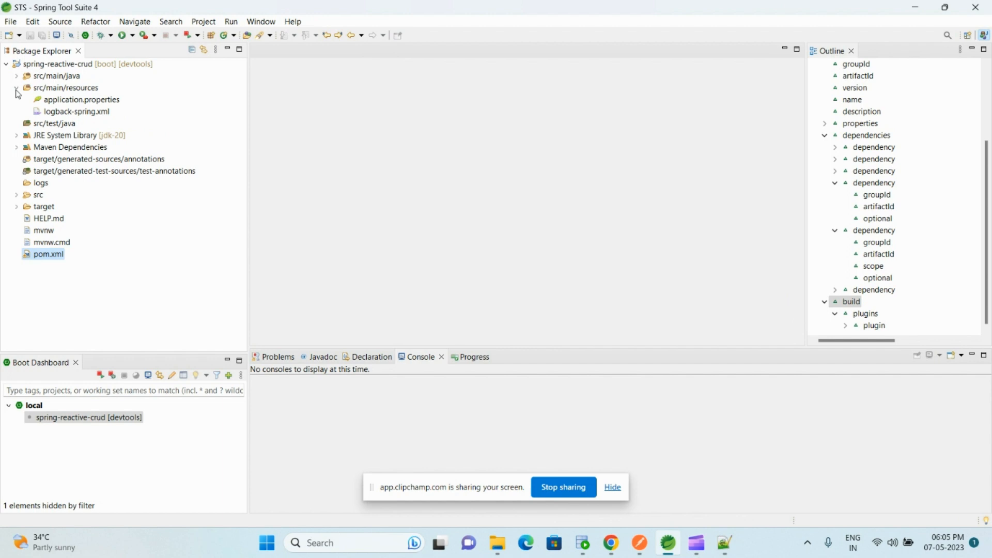
{"action": "double_click", "coordinate": [81, 100]}
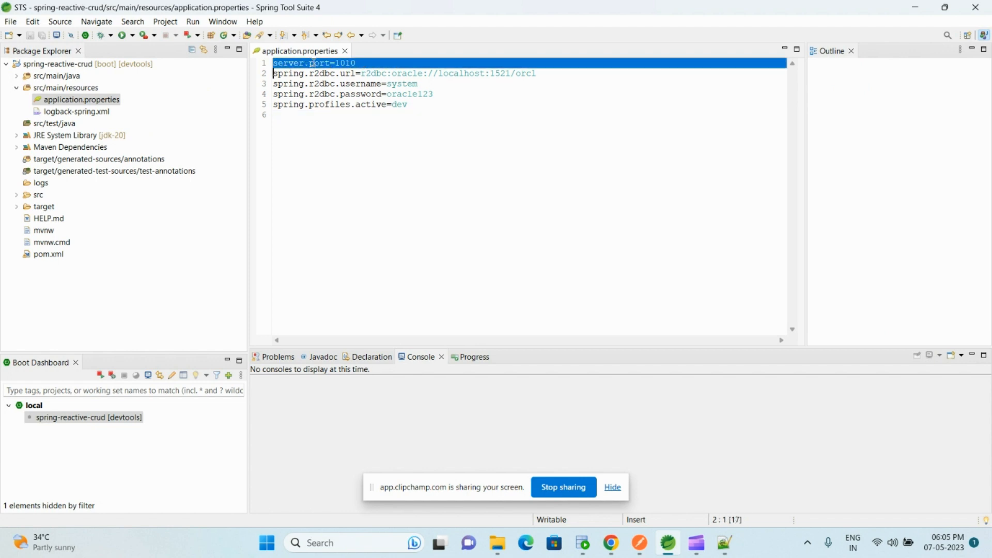
{"action": "double_click", "coordinate": [343, 63]}
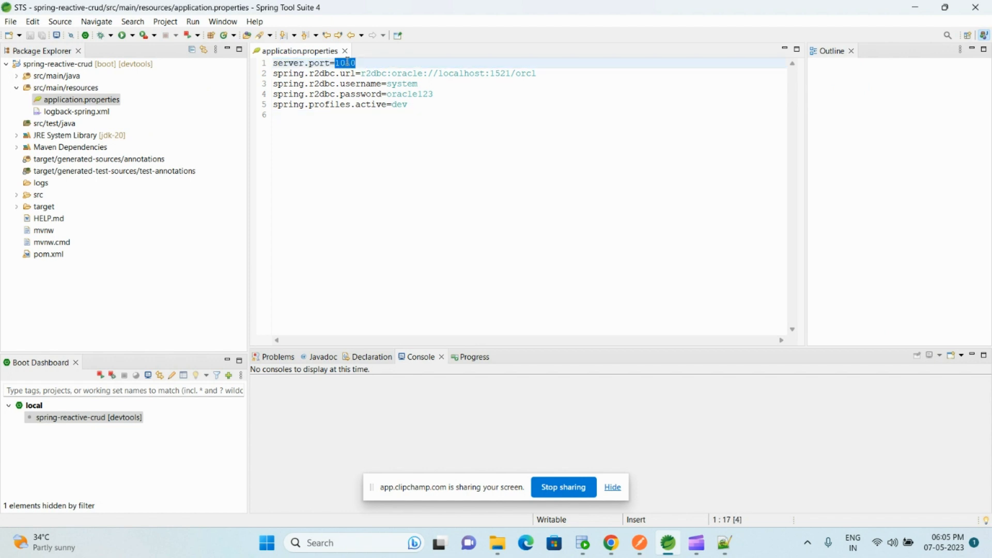
{"action": "left_click", "coordinate": [345, 62]}
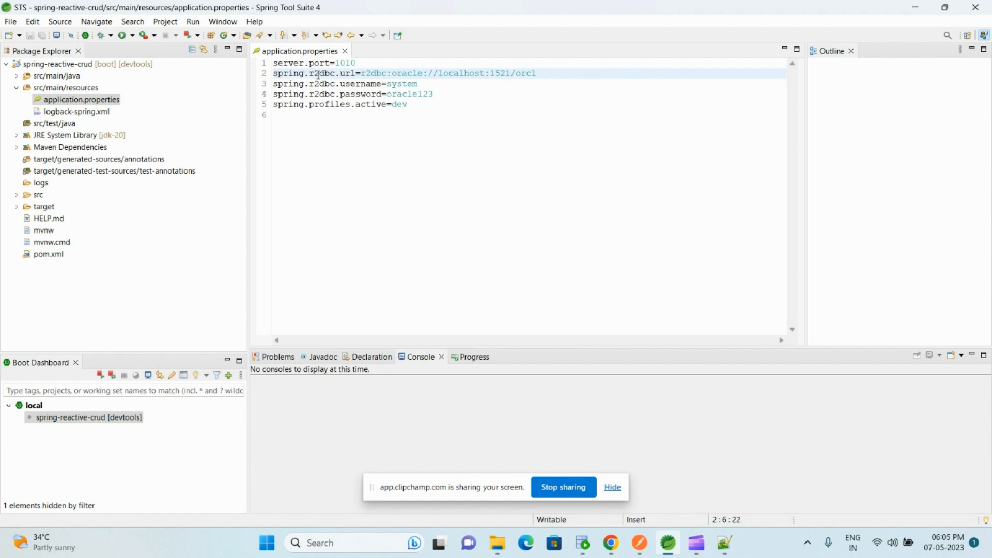
{"action": "double_click", "coordinate": [347, 73]}
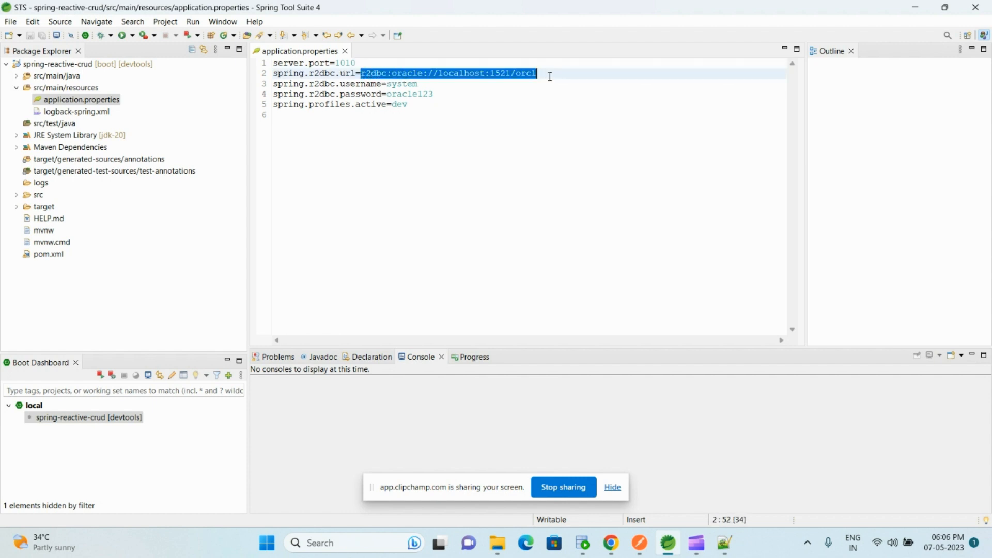
{"action": "double_click", "coordinate": [319, 84]}
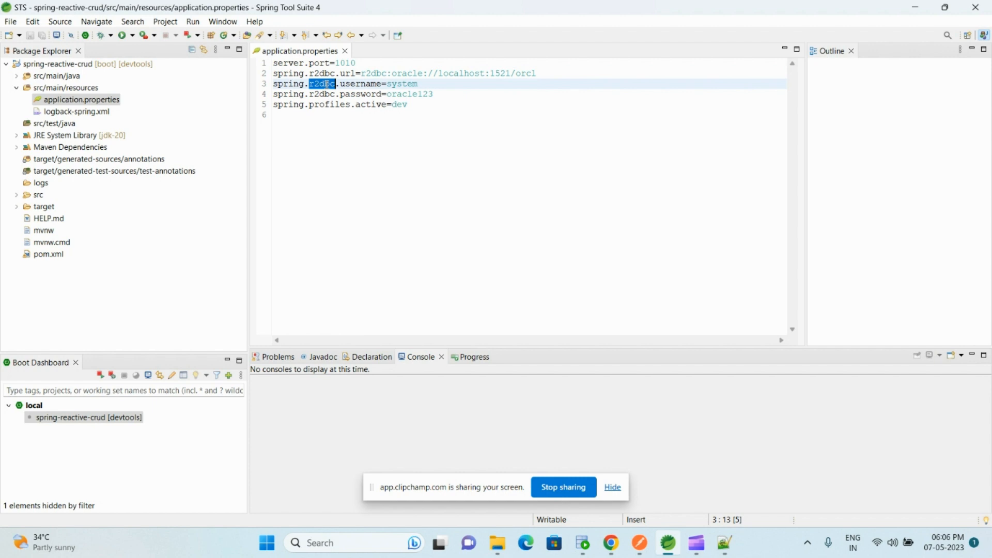
{"action": "double_click", "coordinate": [359, 83]}
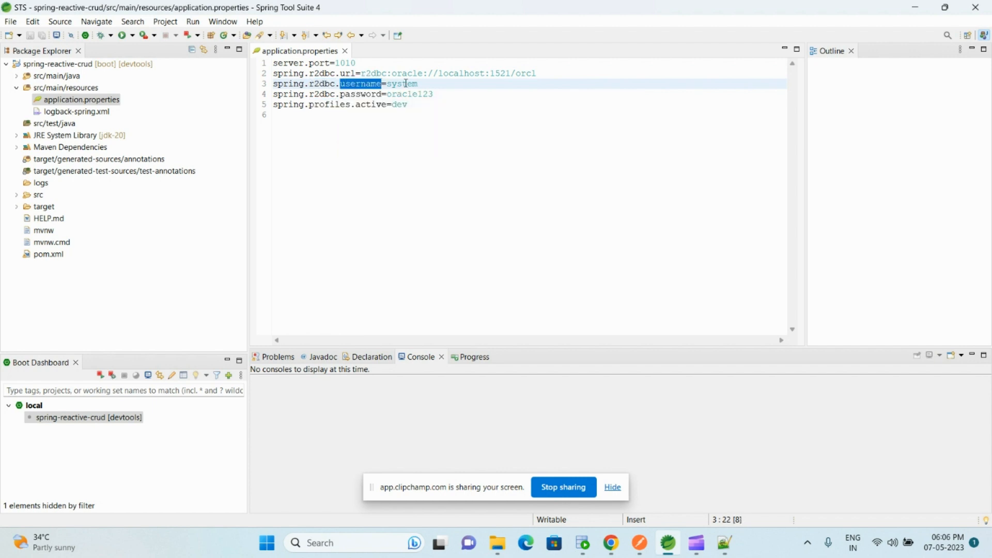
{"action": "double_click", "coordinate": [402, 83]}
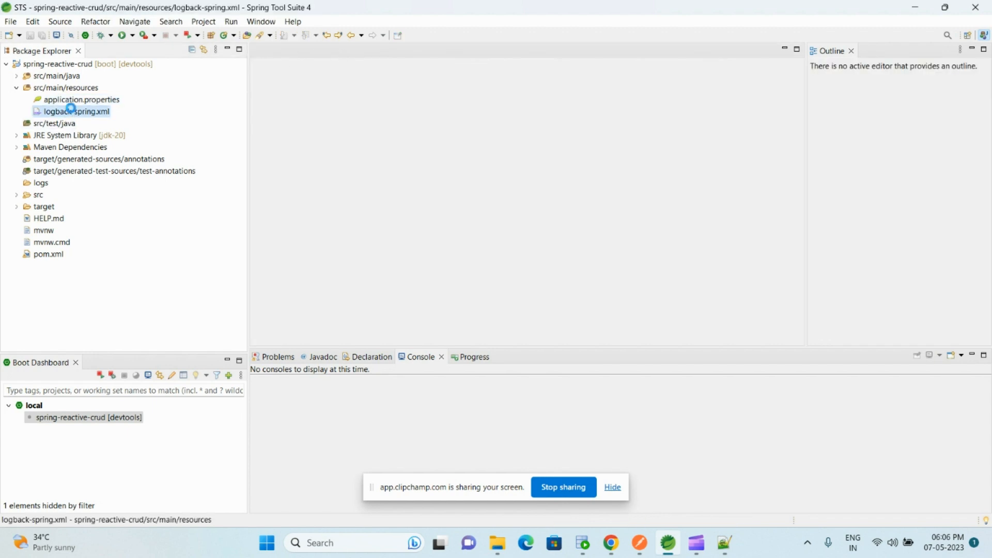
{"action": "double_click", "coordinate": [77, 111]}
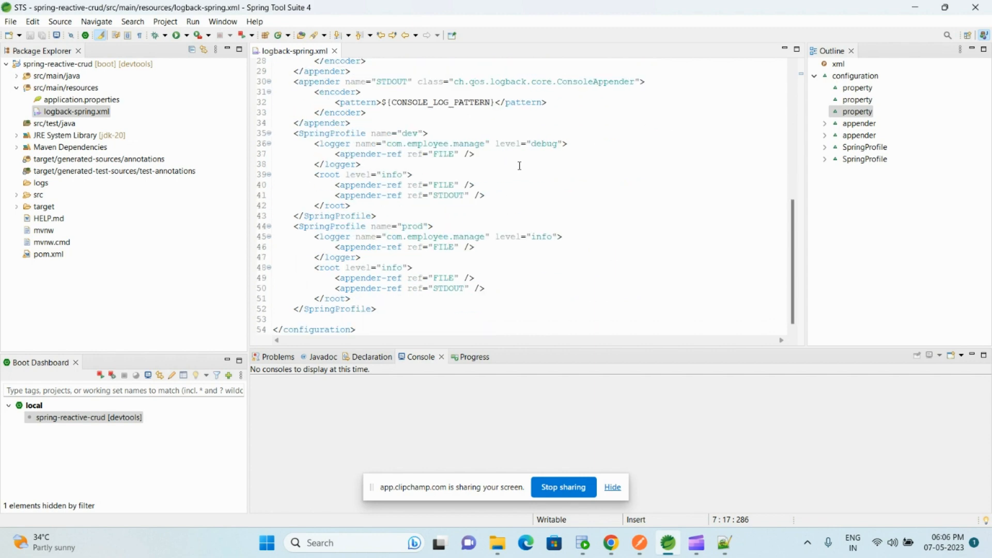
{"action": "mouse_move", "coordinate": [507, 163]}
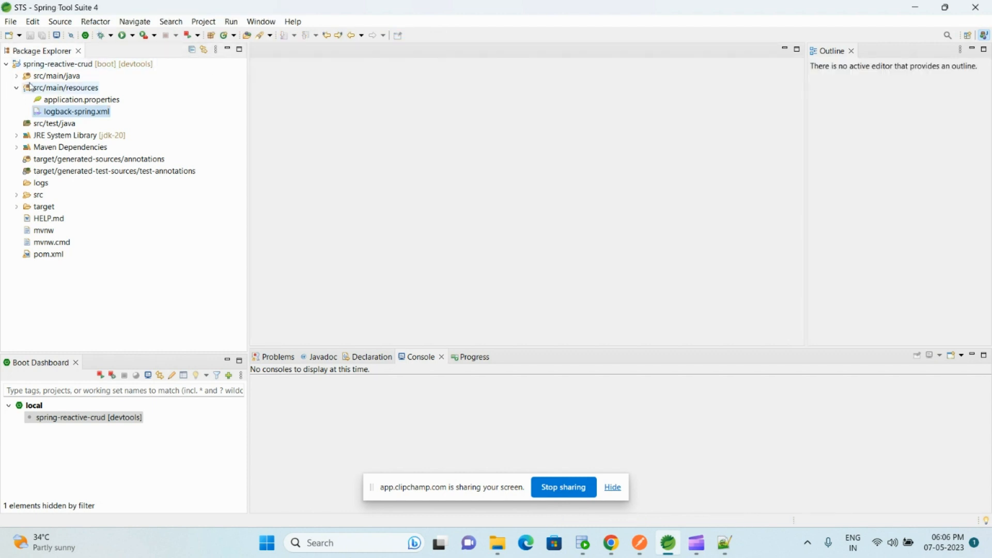
Collapse src/main/resources and open Employee.java from the entity package.
{"action": "left_click", "coordinate": [16, 76]}
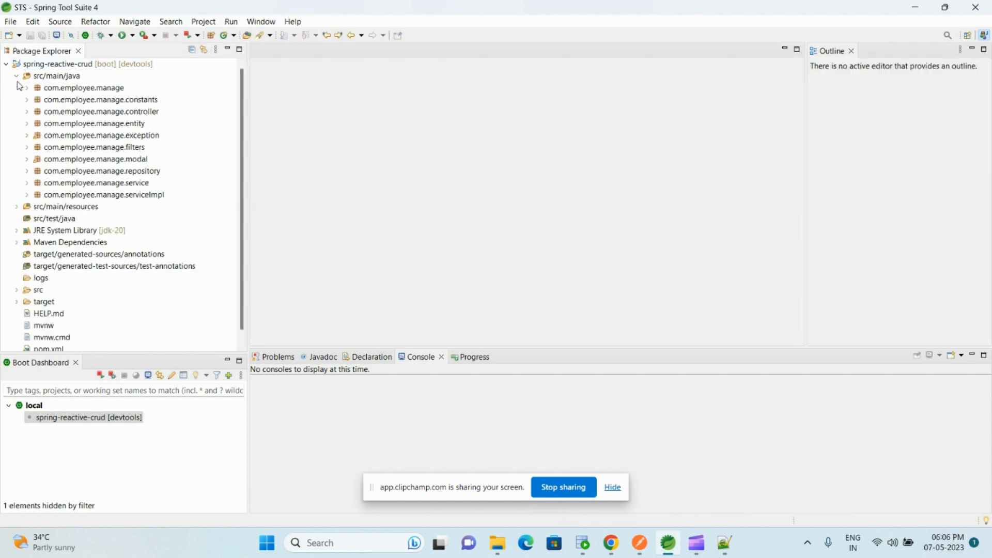
{"action": "left_click", "coordinate": [99, 135]}
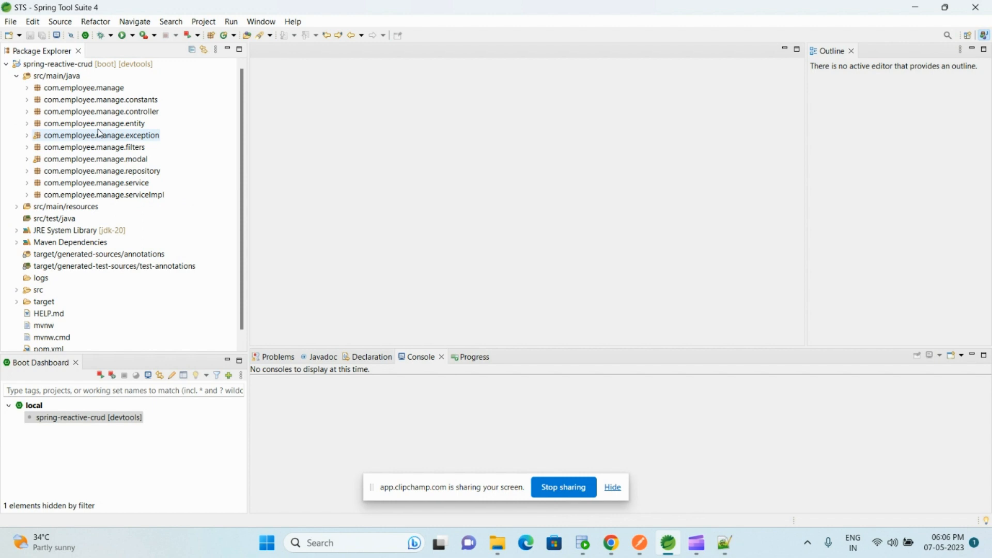
{"action": "left_click", "coordinate": [27, 124]}
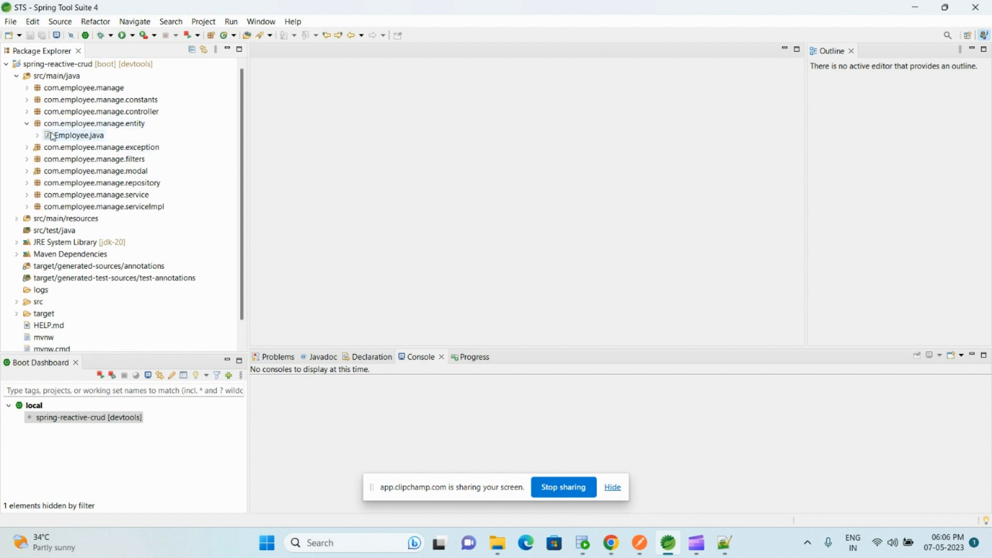
{"action": "double_click", "coordinate": [79, 135]}
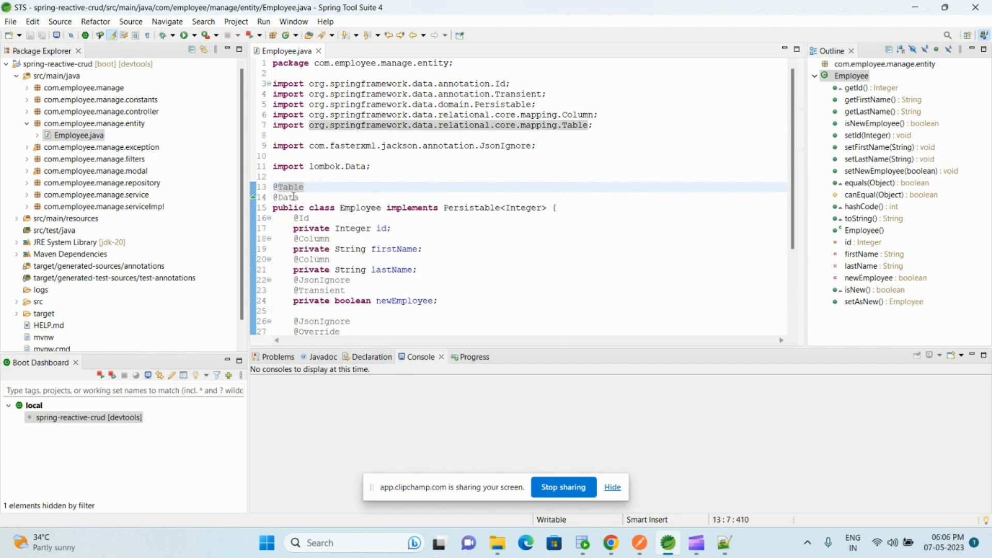
{"action": "left_click", "coordinate": [300, 197]}
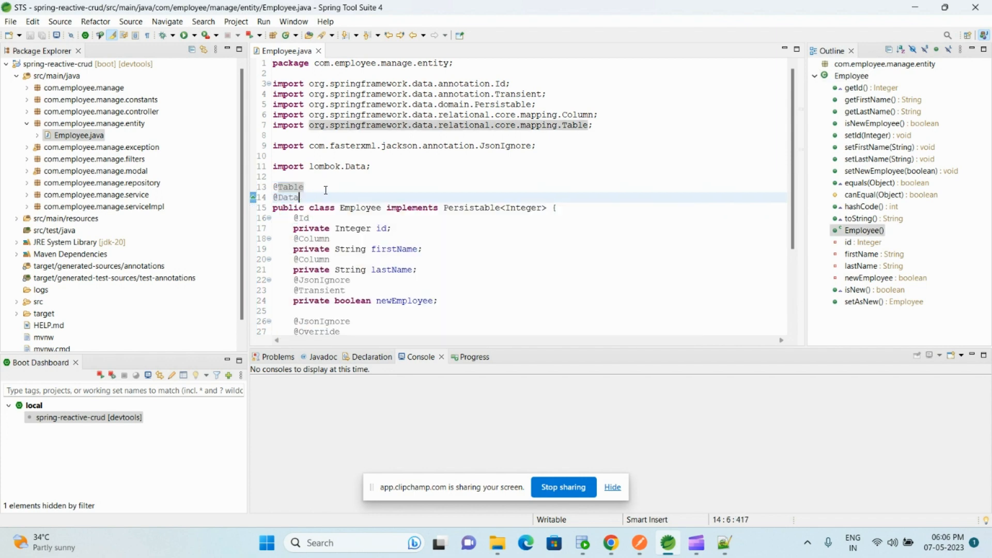
{"action": "mouse_move", "coordinate": [288, 187]}
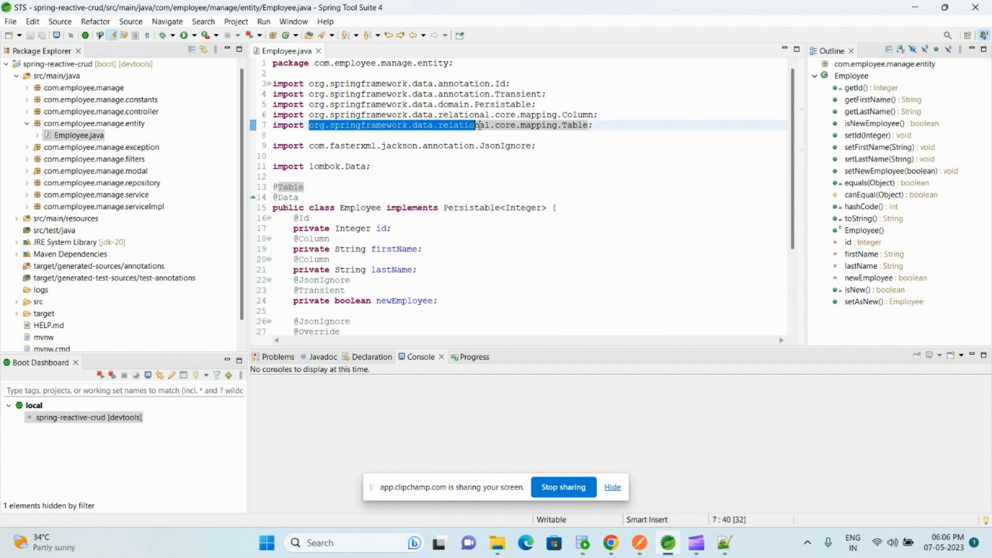
{"action": "left_click", "coordinate": [488, 125]}
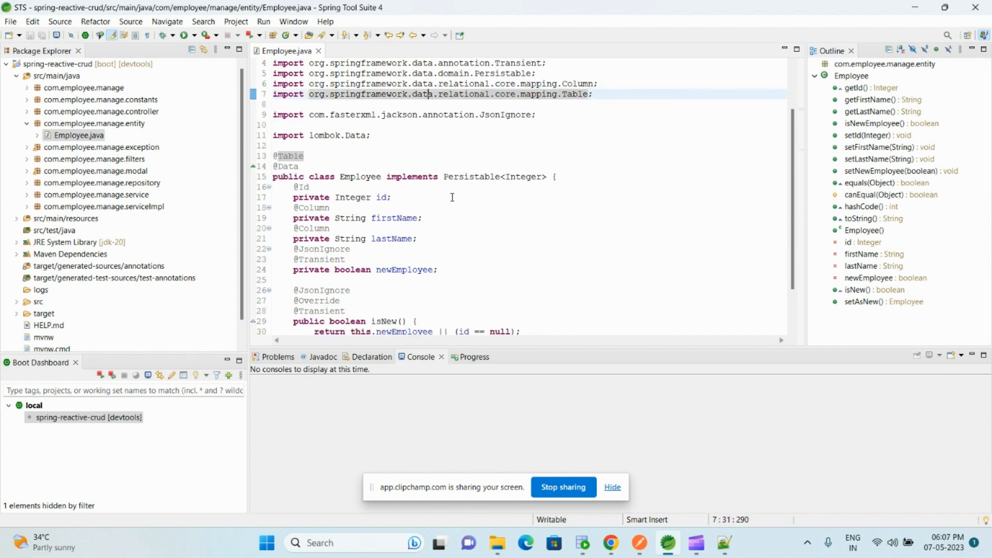
{"action": "scroll", "scroll_direction": "down", "scroll_amount": 3}
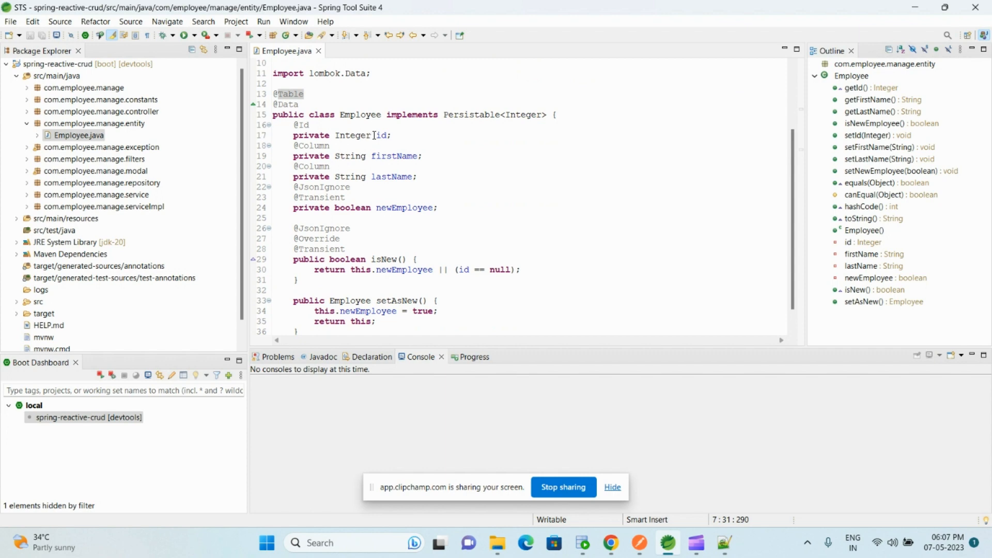
{"action": "double_click", "coordinate": [393, 156]}
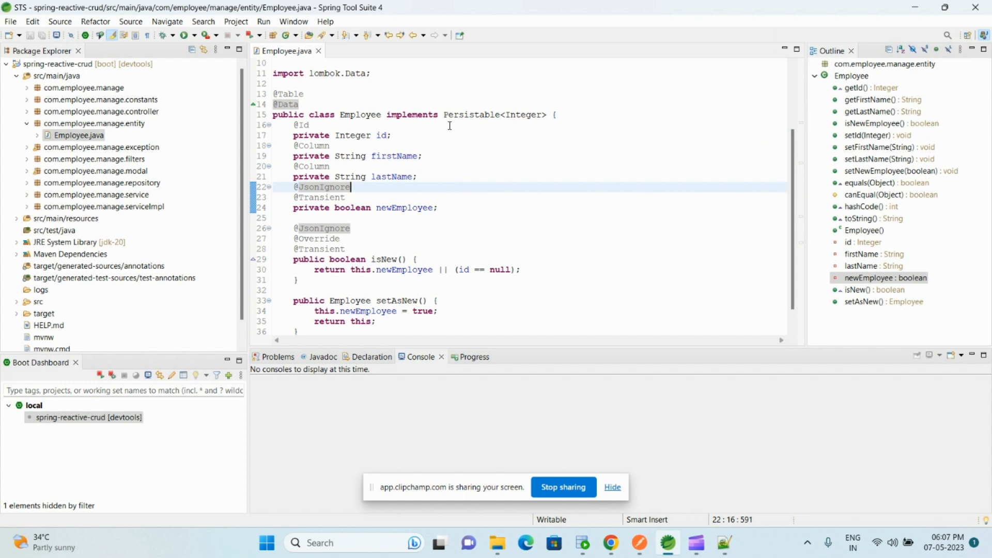
{"action": "double_click", "coordinate": [361, 146]}
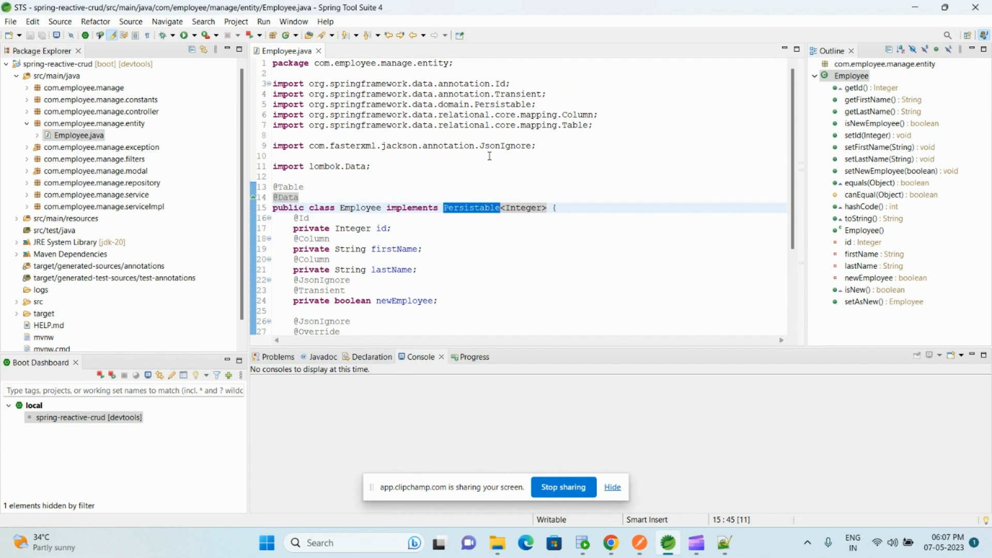
{"action": "scroll", "scroll_direction": "down", "scroll_amount": 3}
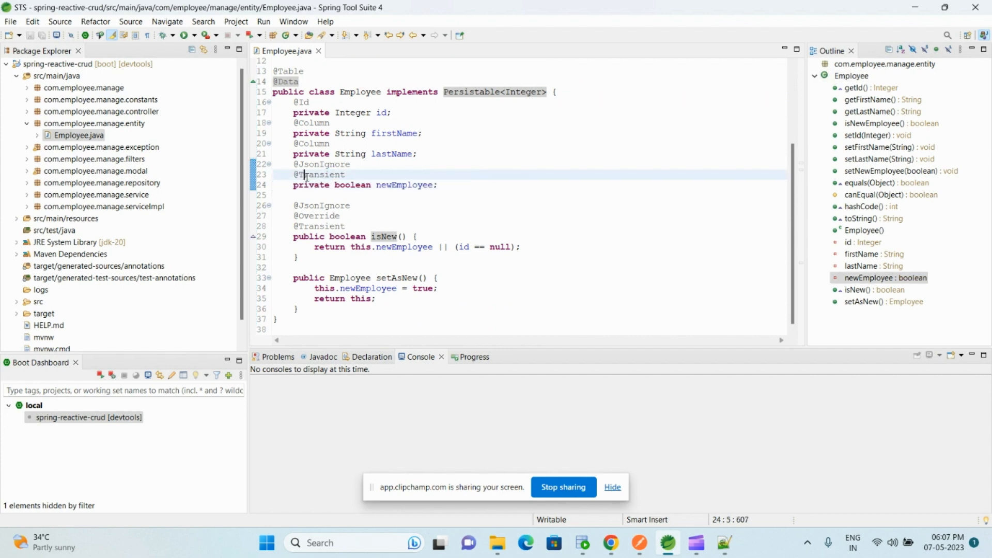
{"action": "double_click", "coordinate": [320, 175]}
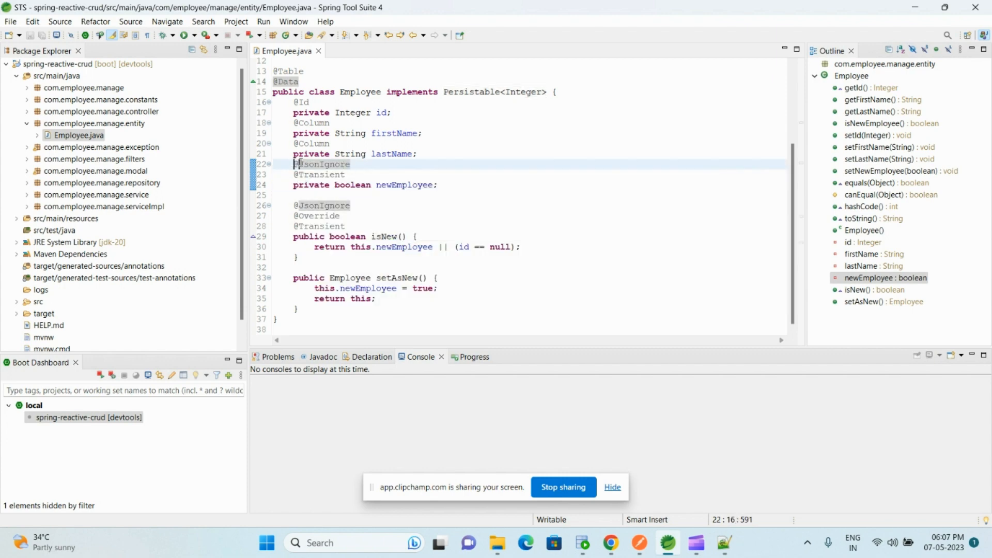
{"action": "double_click", "coordinate": [403, 185]}
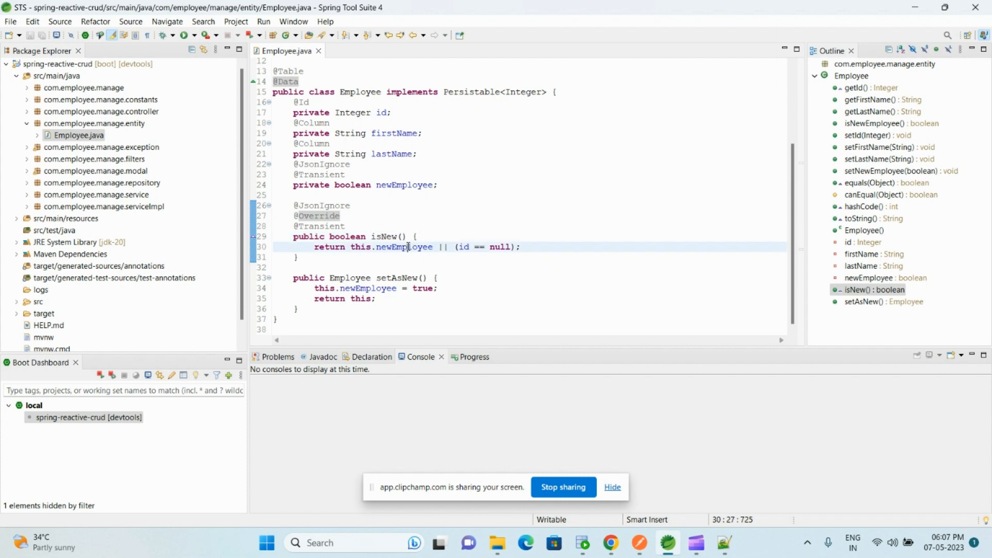
{"action": "double_click", "coordinate": [405, 185]}
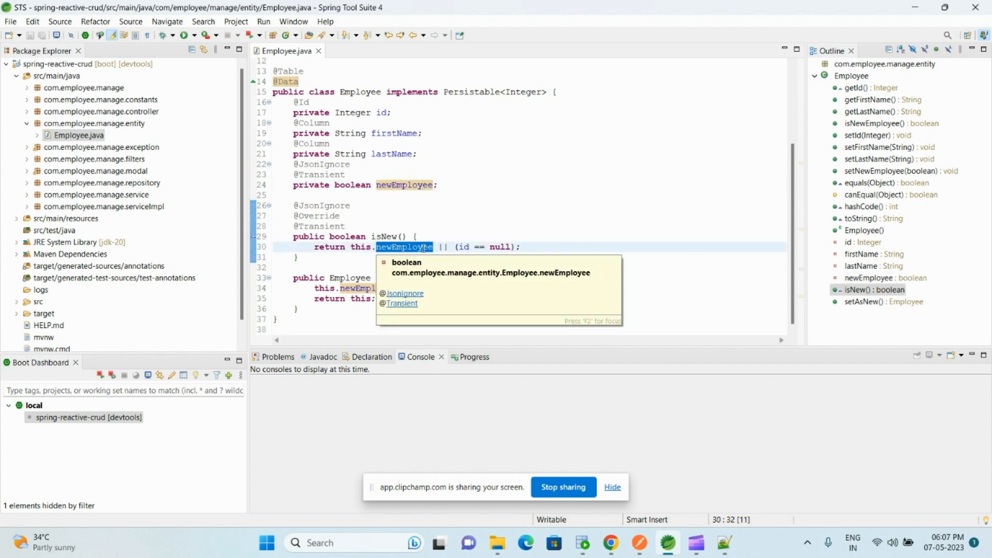
Walk through isNew(), setAsNew() and every use of newEmployee.
{"action": "left_click", "coordinate": [380, 112]}
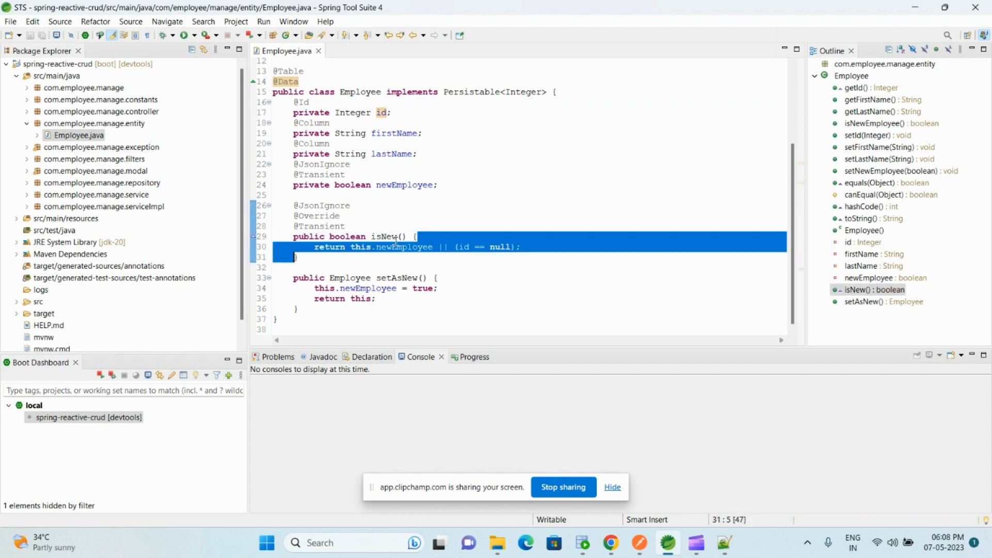
{"action": "left_click", "coordinate": [350, 247]}
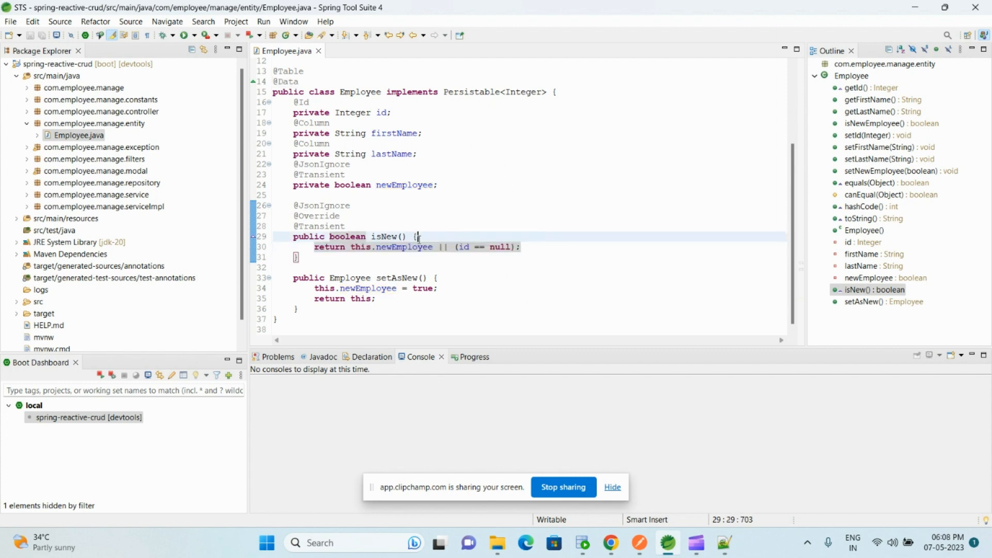
{"action": "left_click", "coordinate": [397, 247]}
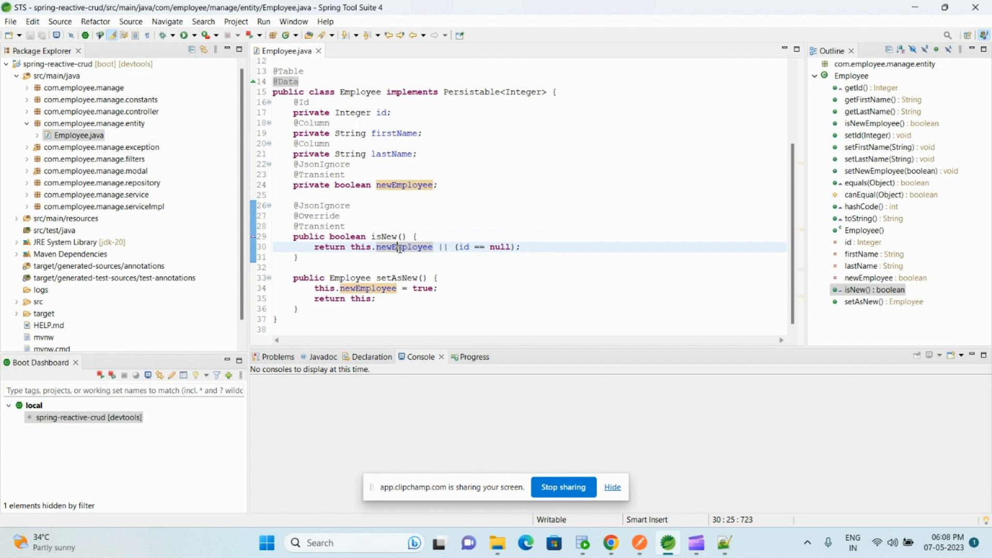
{"action": "left_click", "coordinate": [422, 267]}
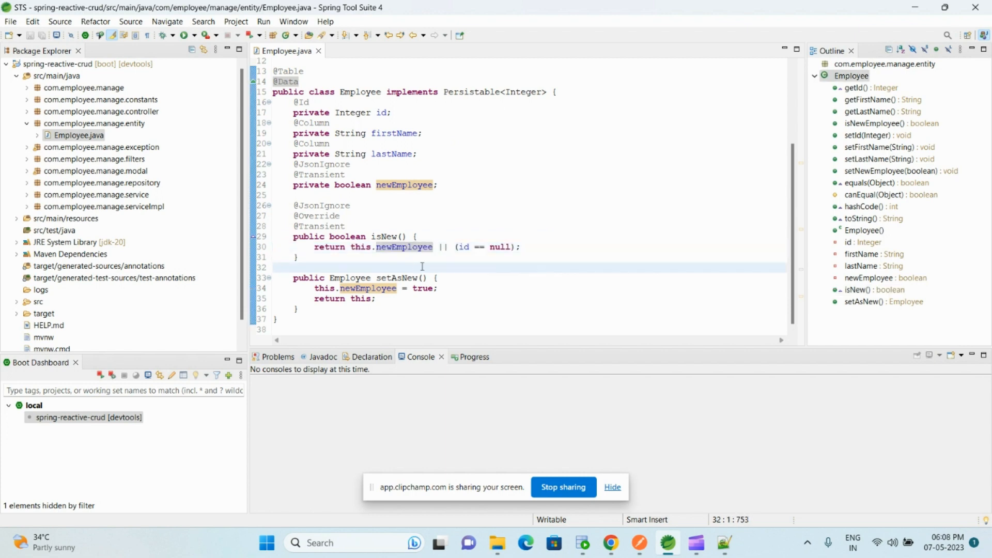
{"action": "double_click", "coordinate": [395, 278]}
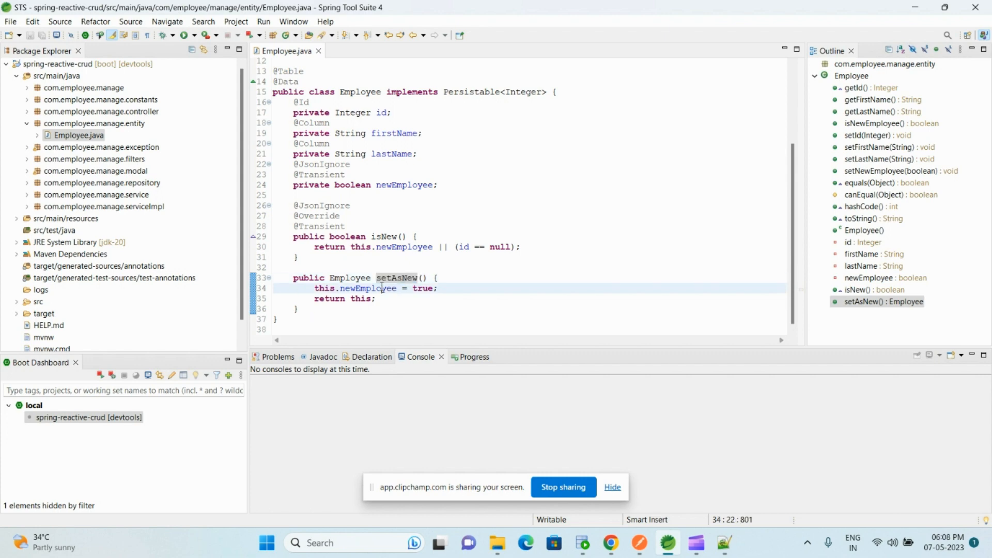
{"action": "double_click", "coordinate": [361, 298]}
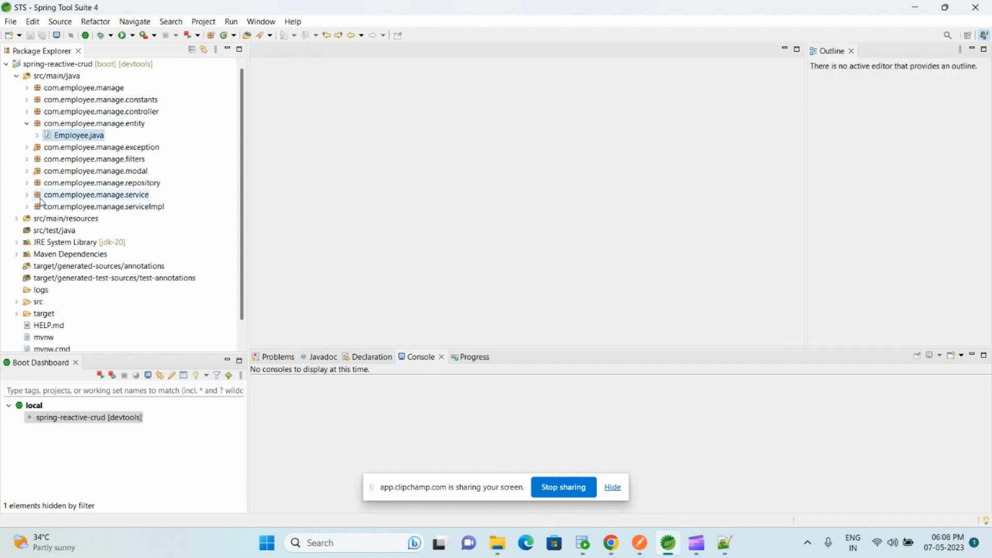
{"action": "double_click", "coordinate": [96, 194]}
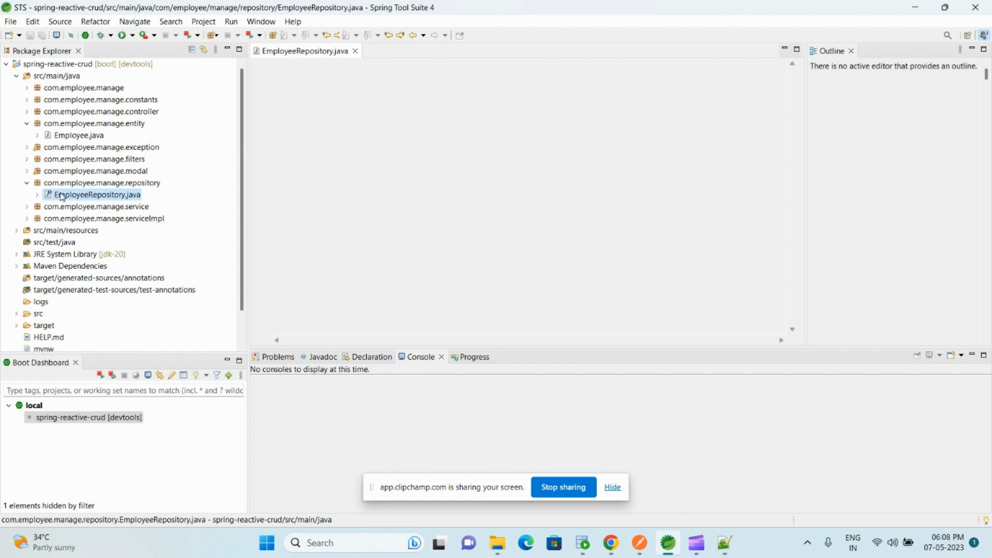
{"action": "double_click", "coordinate": [97, 195]}
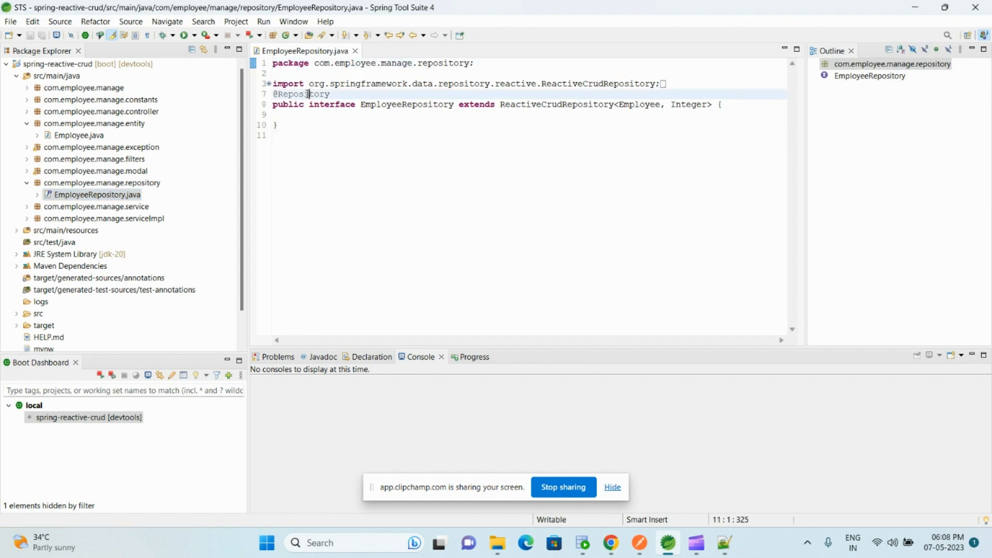
{"action": "left_click", "coordinate": [318, 104]}
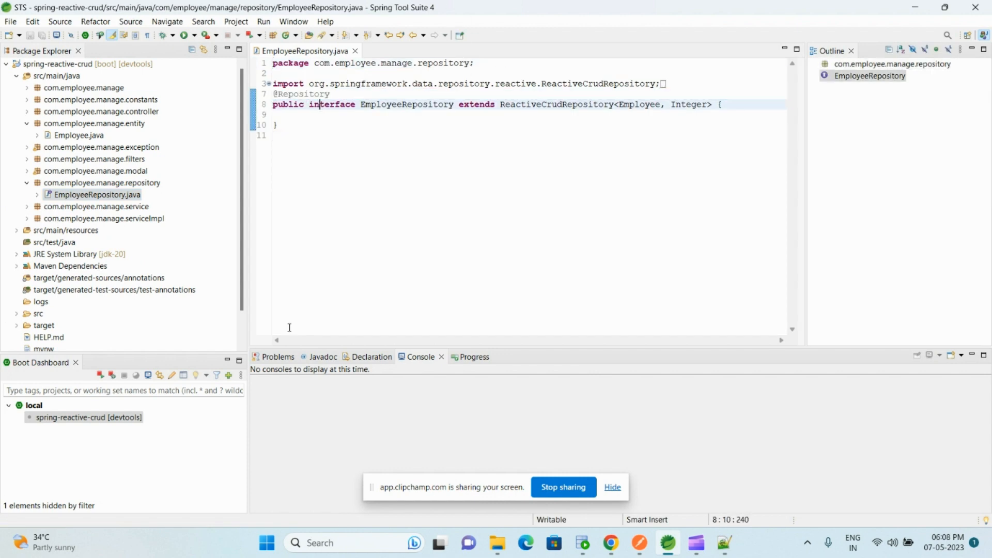
{"action": "double_click", "coordinate": [555, 104]}
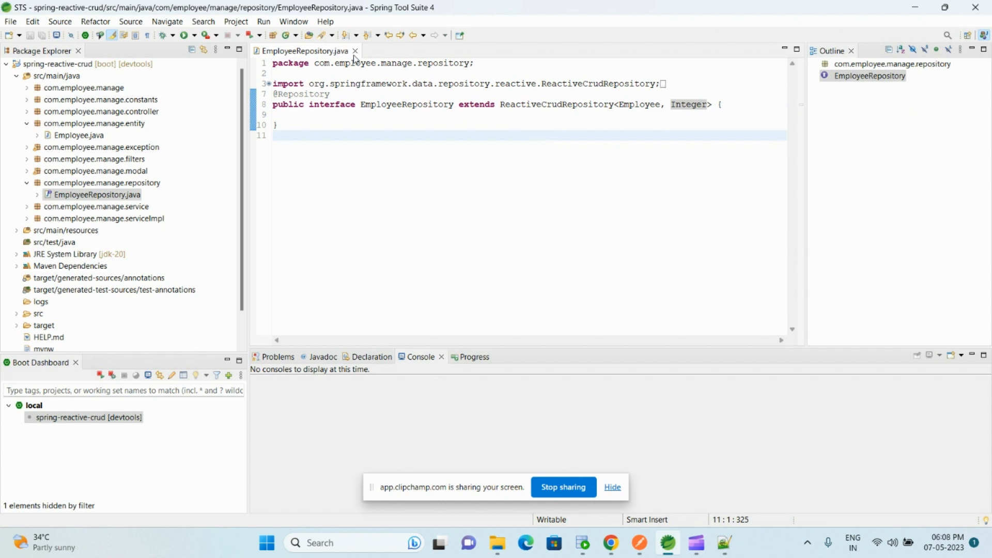
{"action": "left_click", "coordinate": [97, 194]}
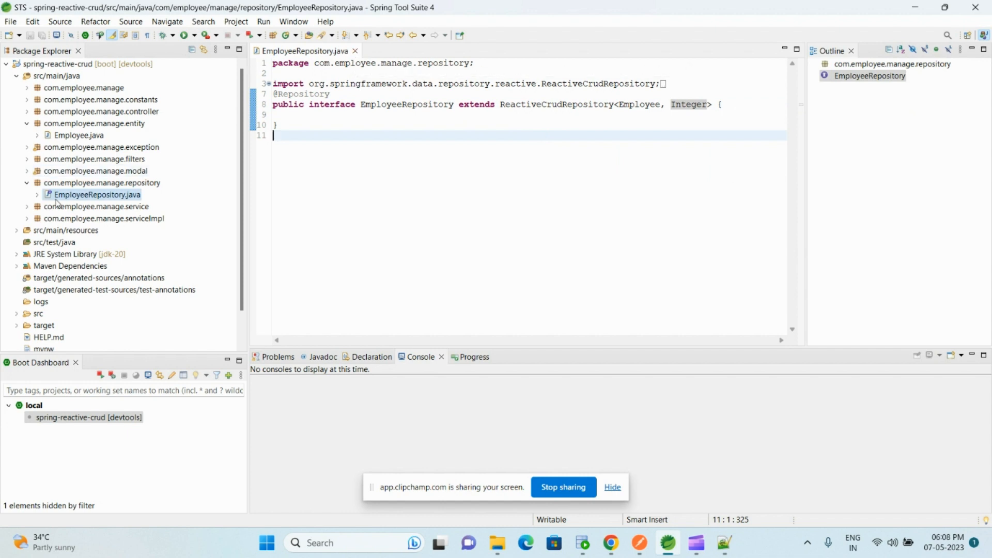
{"action": "left_click", "coordinate": [94, 207]}
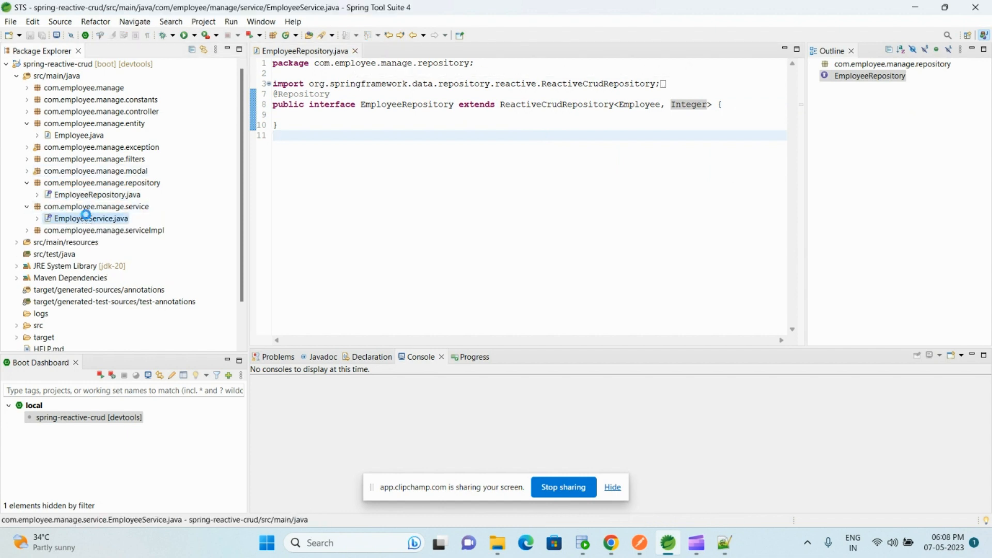
Review and close EmployeeService.java, then expand the serviceImpl package.
{"action": "double_click", "coordinate": [90, 218]}
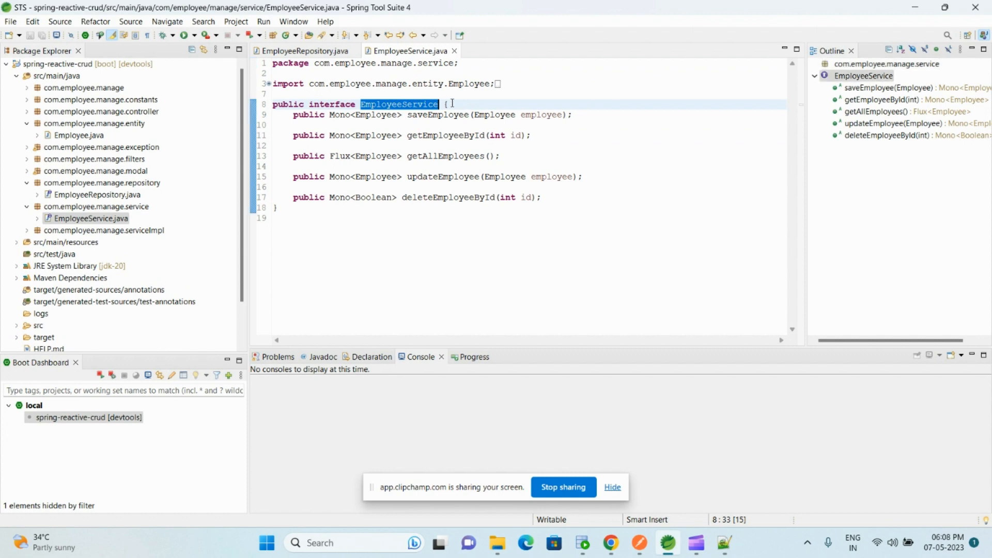
{"action": "left_click", "coordinate": [436, 114]}
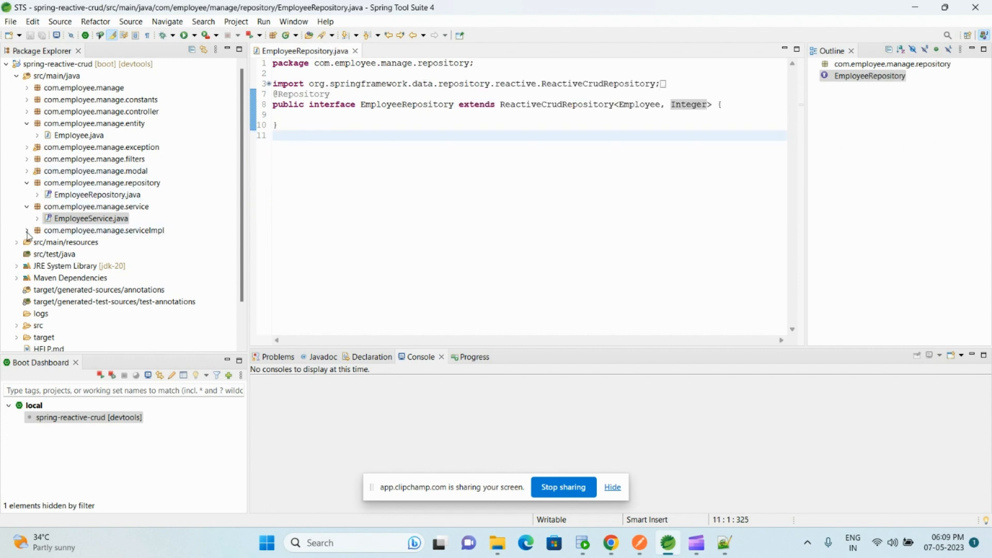
{"action": "double_click", "coordinate": [98, 229]}
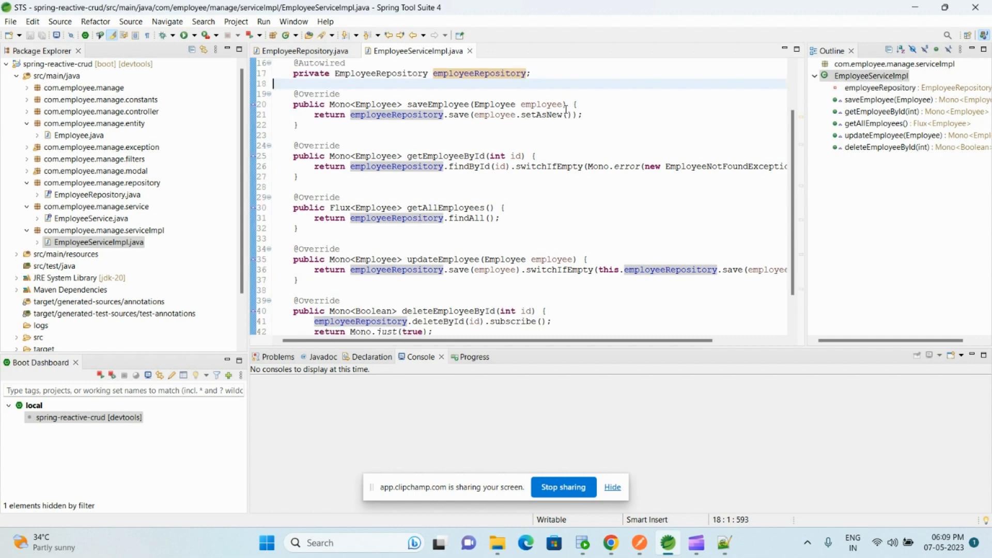
Walk through saveEmployee and getEmployeeById's findById, switchIfEmpty and Mono.error.
{"action": "double_click", "coordinate": [439, 135]}
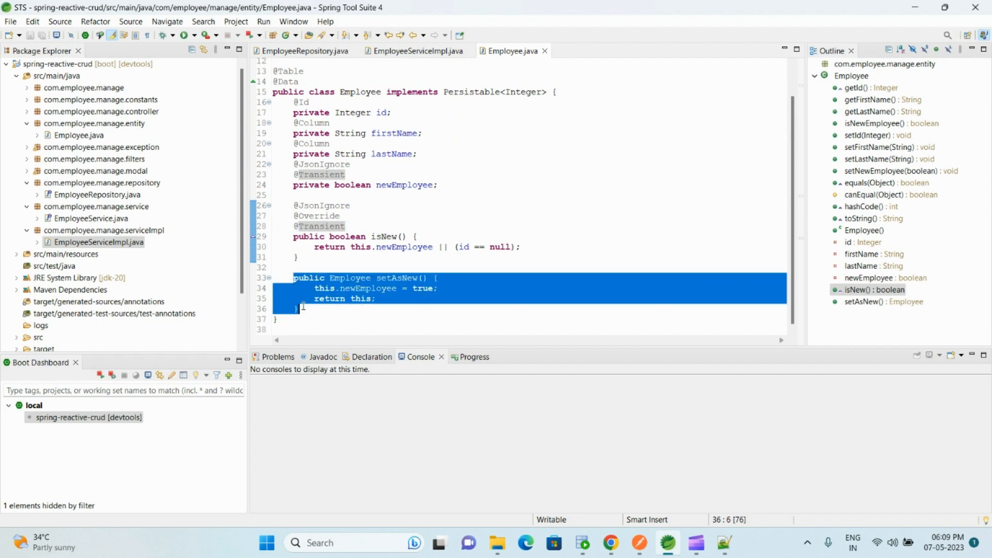
{"action": "left_click", "coordinate": [415, 51]}
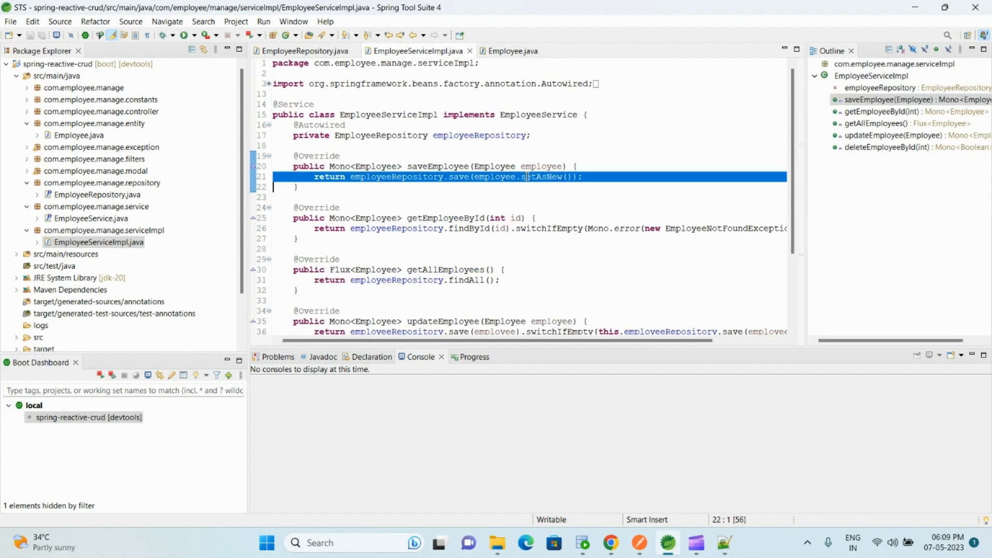
{"action": "mouse_move", "coordinate": [526, 177]}
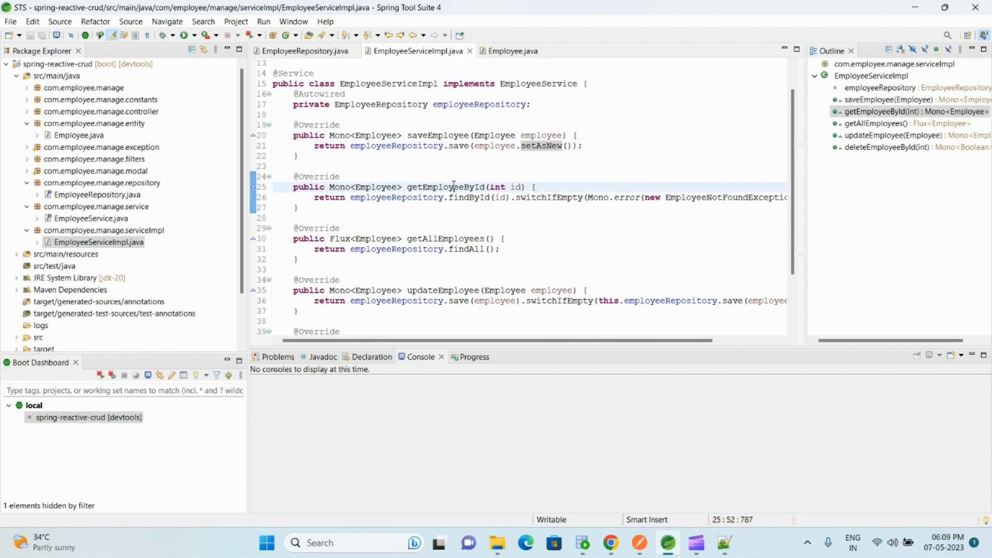
{"action": "double_click", "coordinate": [445, 187]}
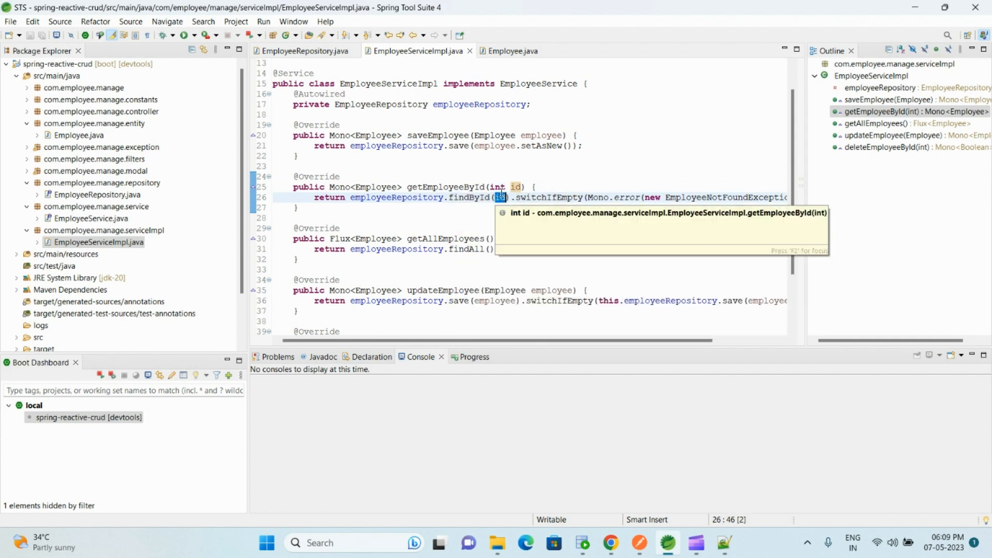
{"action": "double_click", "coordinate": [550, 198]}
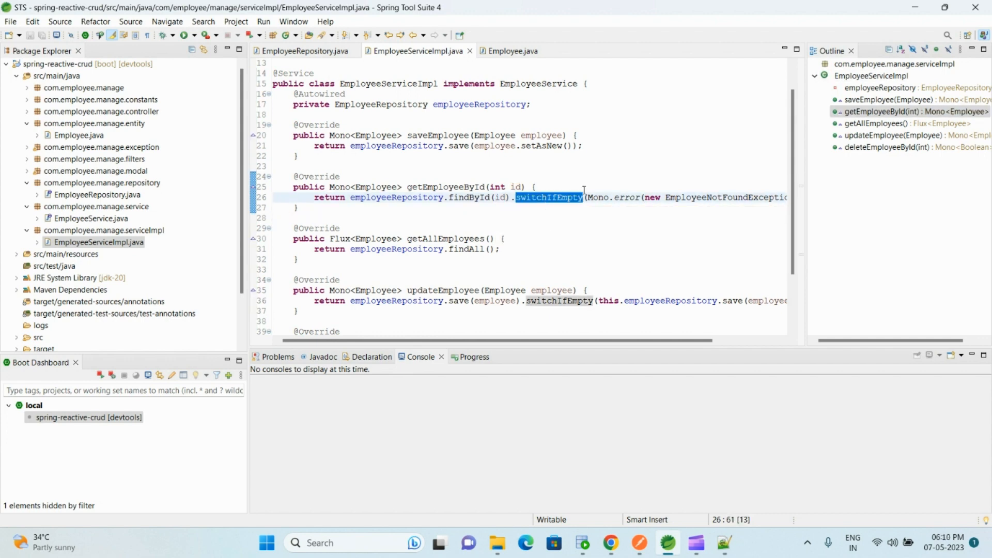
{"action": "scroll", "scroll_direction": "right", "scroll_amount": 3}
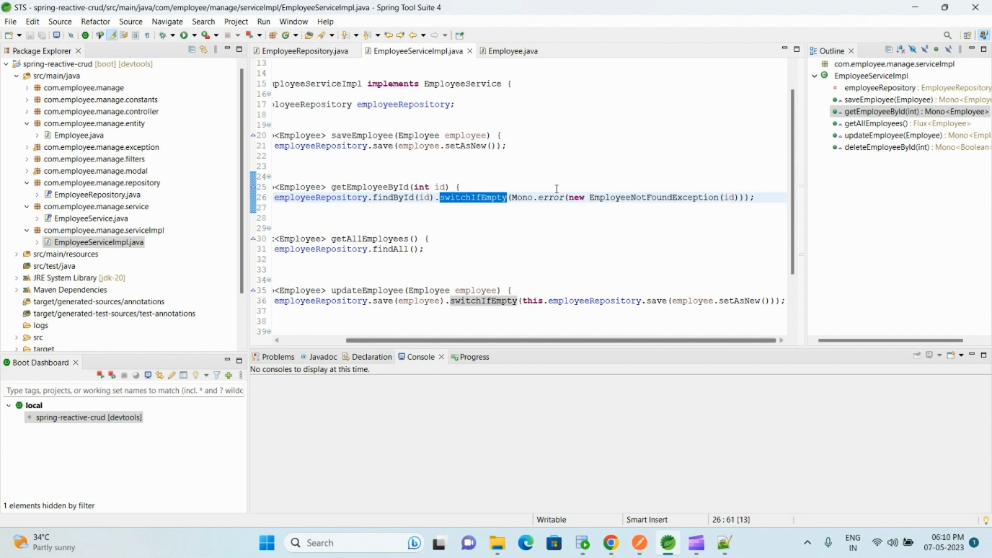
{"action": "double_click", "coordinate": [654, 197]}
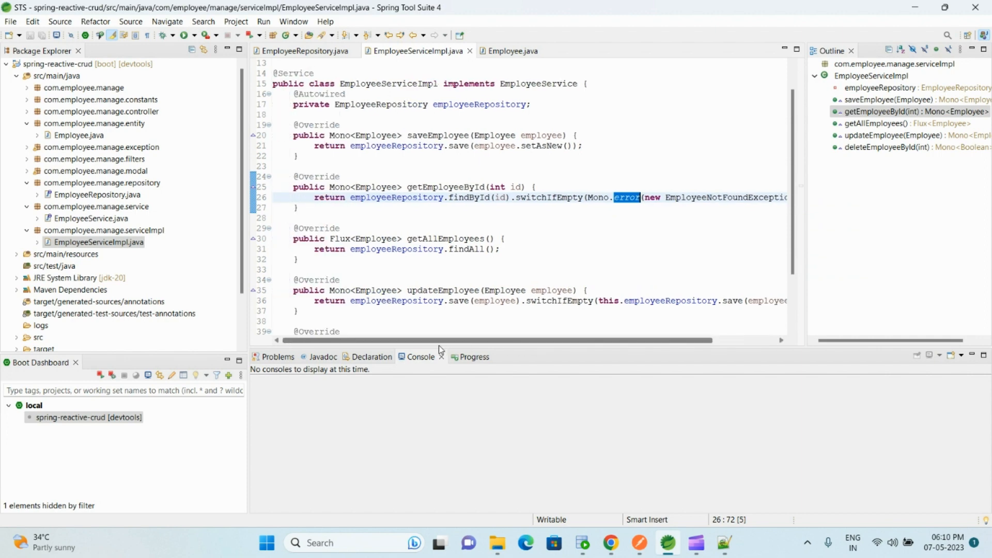
Review getAllEmployees, update's save and deleteEmployeeById returning Mono.just(true); expand controller package.
{"action": "double_click", "coordinate": [444, 238]}
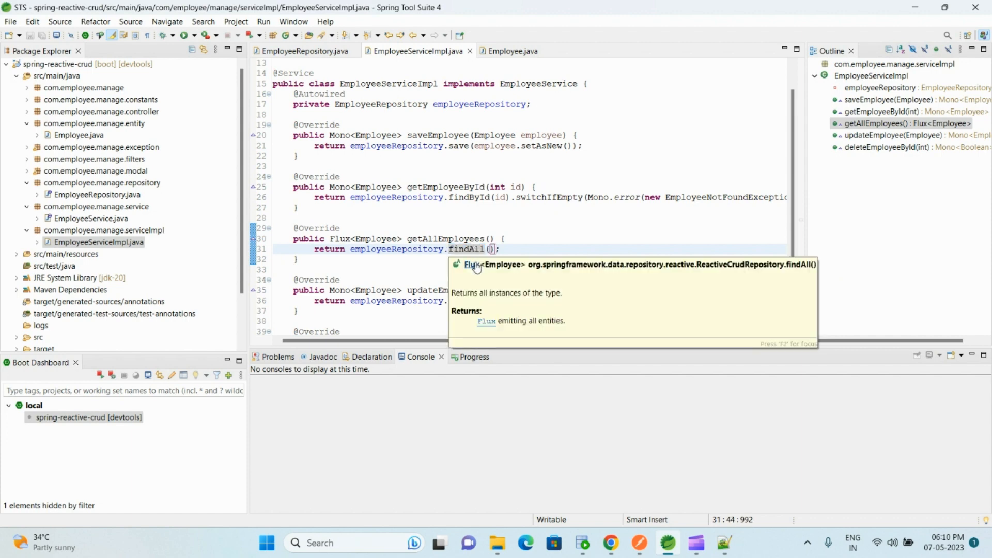
{"action": "double_click", "coordinate": [375, 239]}
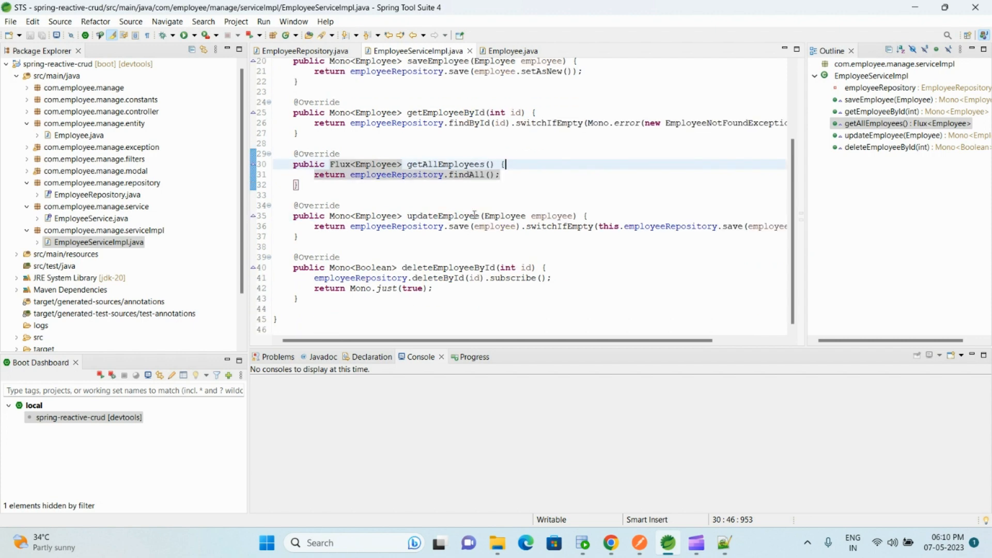
{"action": "double_click", "coordinate": [466, 175]}
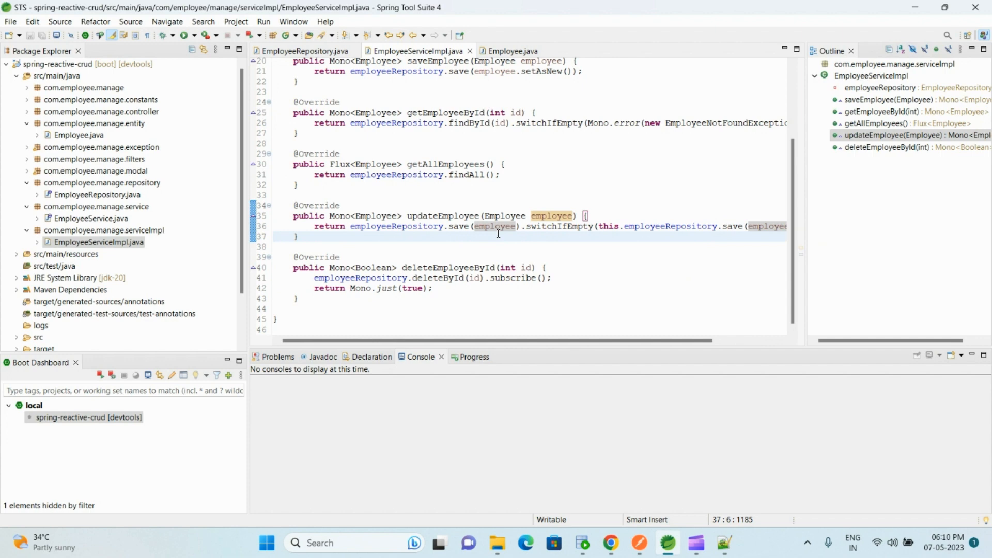
{"action": "left_click", "coordinate": [518, 226]}
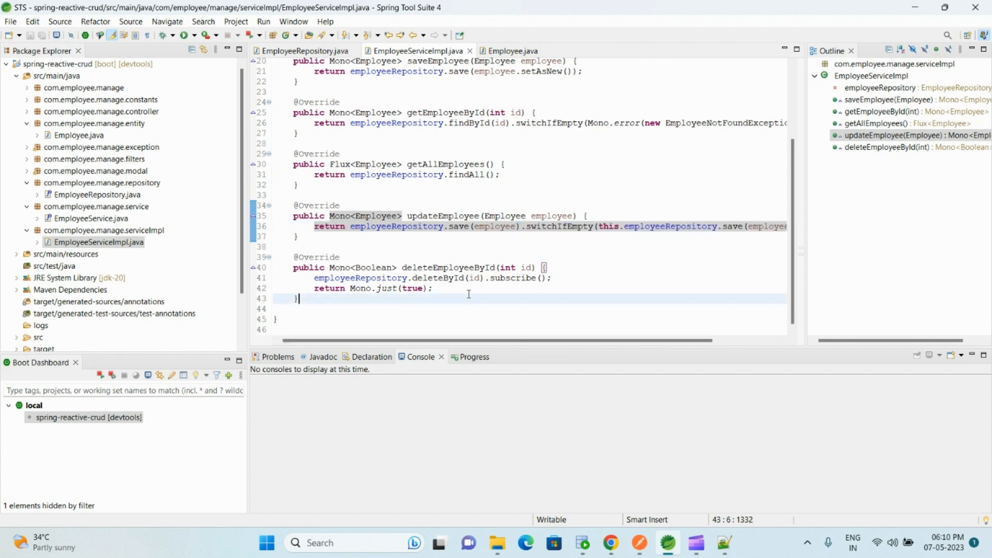
{"action": "double_click", "coordinate": [436, 278]}
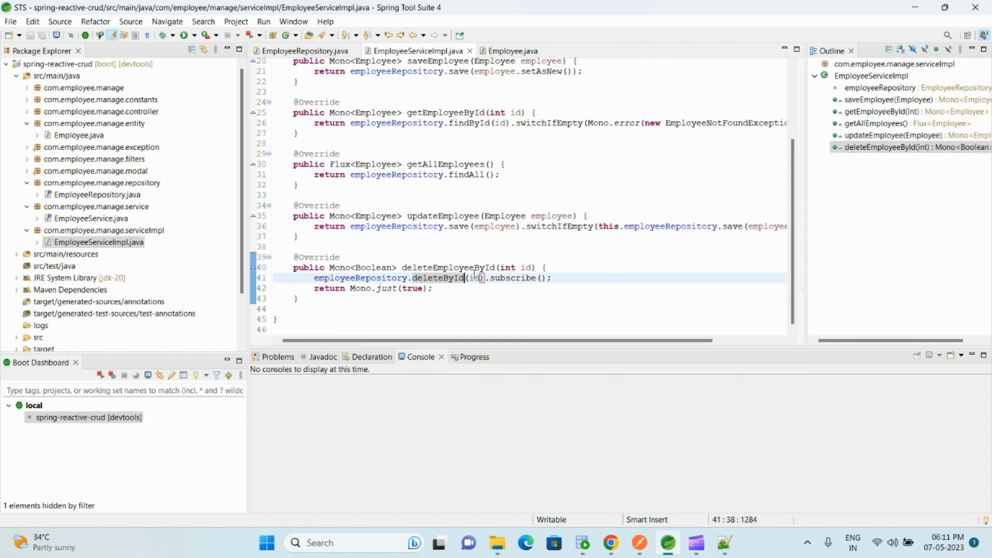
{"action": "double_click", "coordinate": [512, 278]}
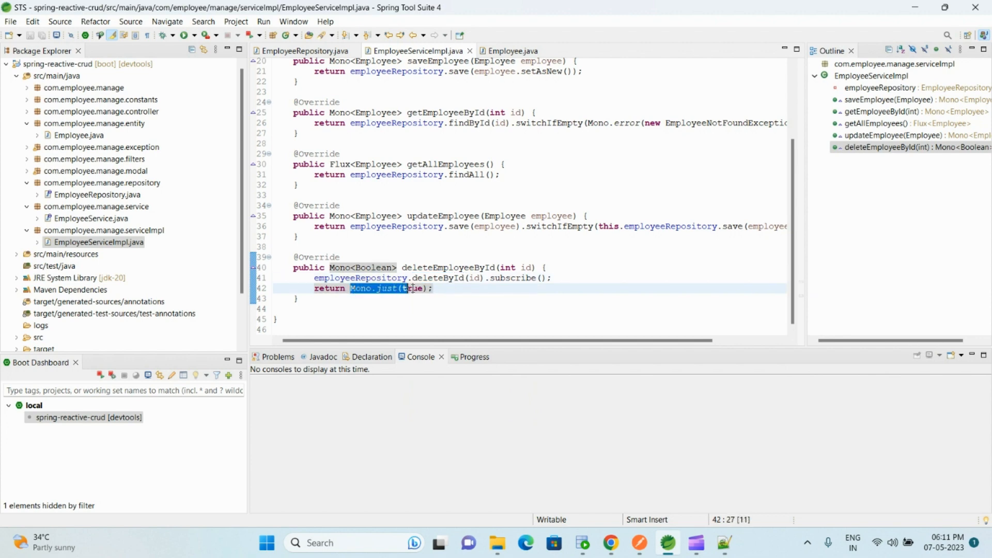
{"action": "left_click", "coordinate": [432, 288]}
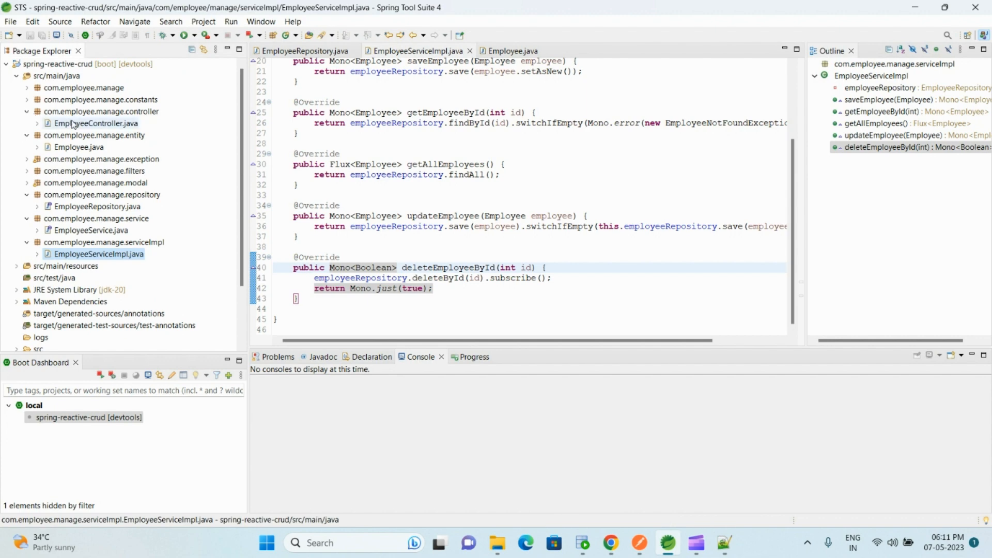
{"action": "double_click", "coordinate": [96, 124]}
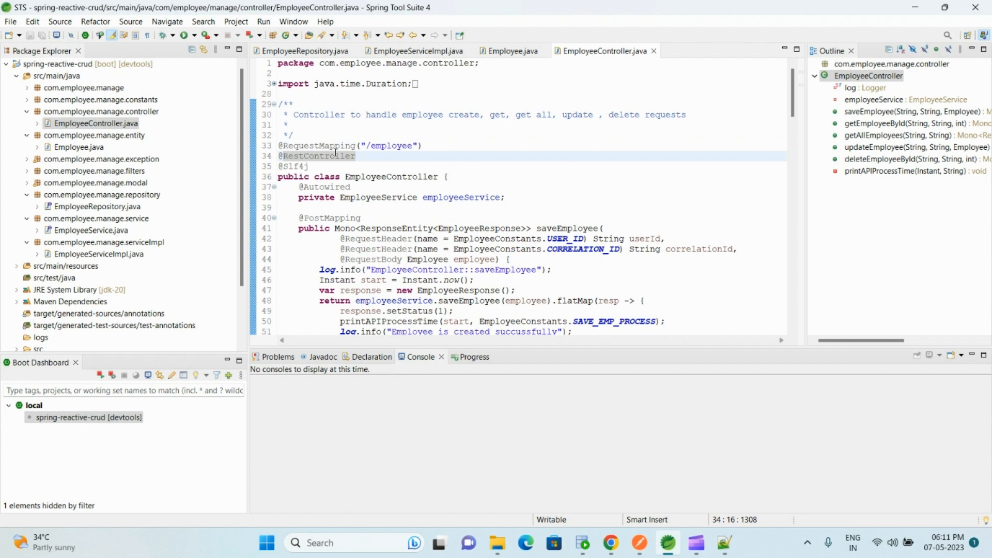
{"action": "scroll", "scroll_direction": "down", "scroll_amount": 3}
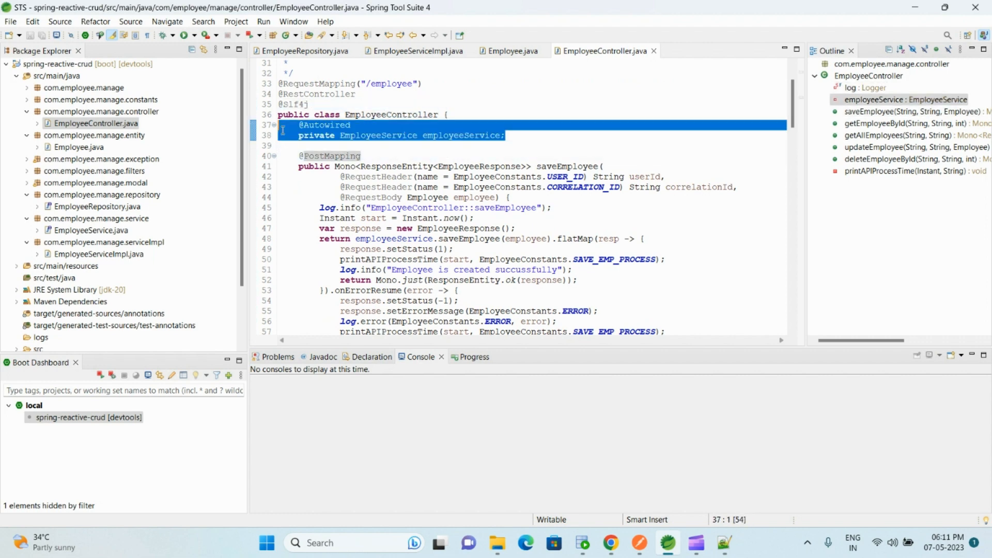
{"action": "double_click", "coordinate": [459, 135]}
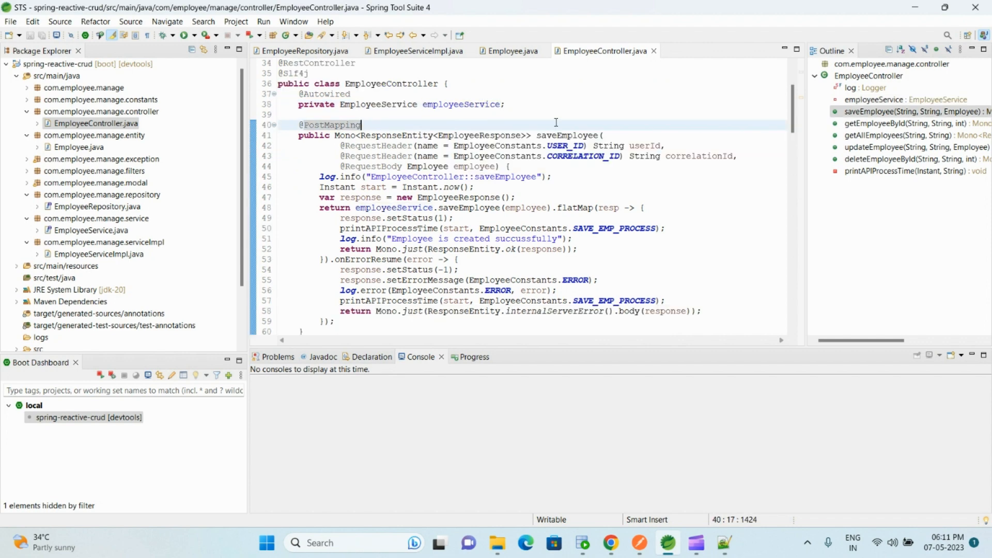
{"action": "double_click", "coordinate": [567, 135]}
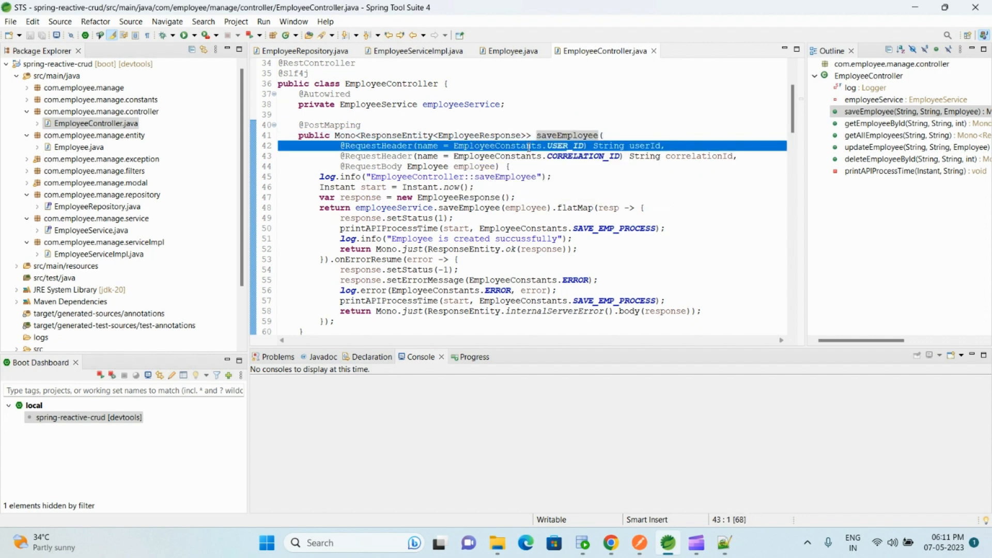
{"action": "double_click", "coordinate": [582, 156]}
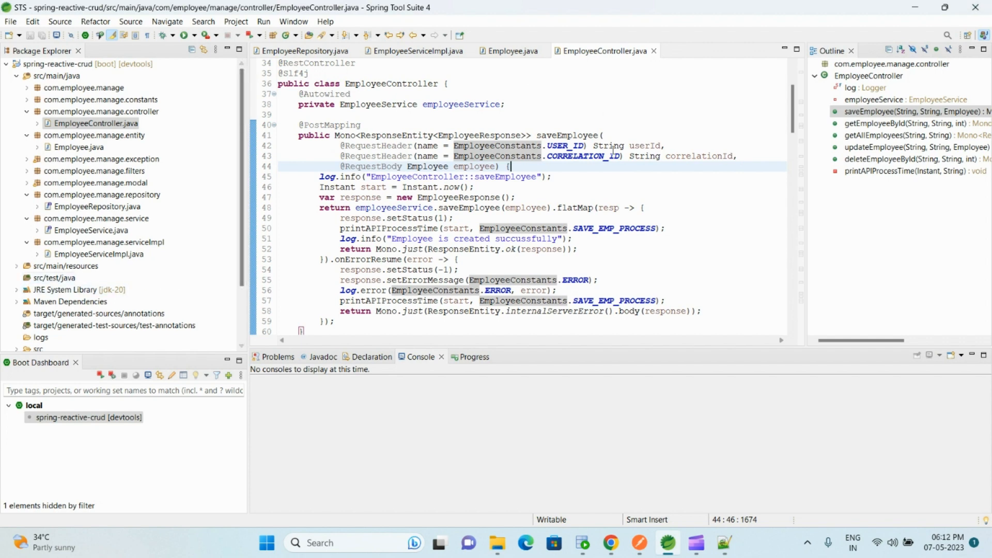
{"action": "double_click", "coordinate": [583, 155]}
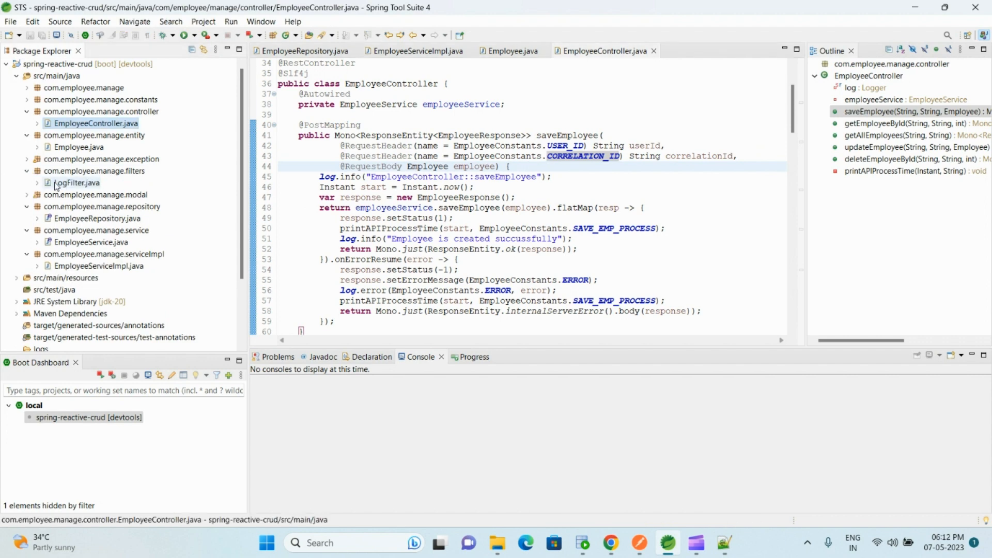
Review LogFilter's MDC userId, randomUUID correlation ID header and filtered exchange, then close it.
{"action": "double_click", "coordinate": [78, 184]}
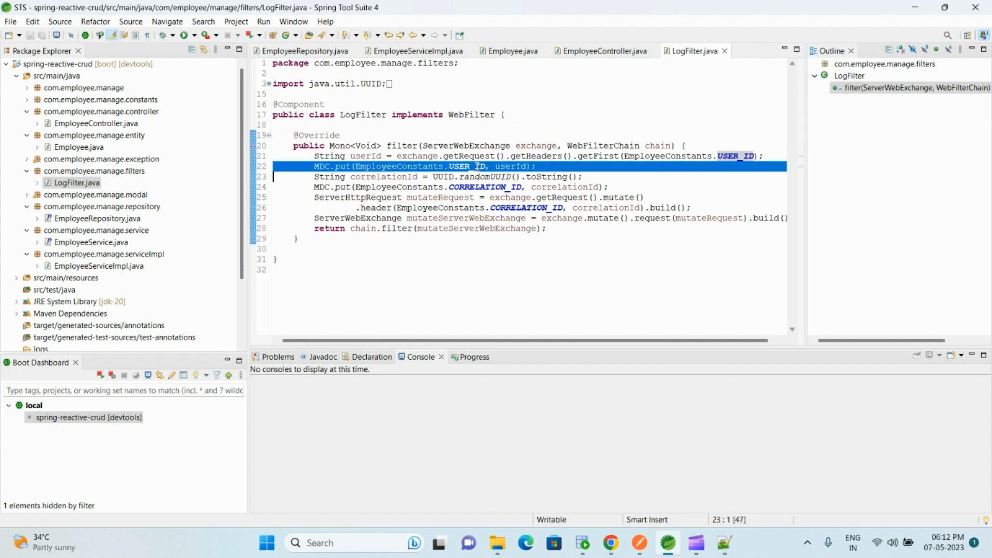
{"action": "left_click", "coordinate": [502, 156]}
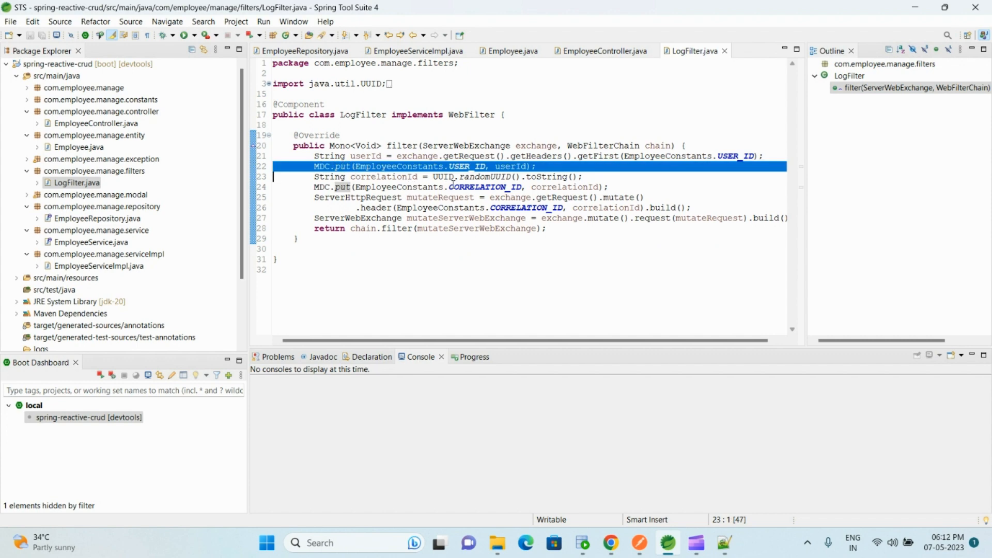
{"action": "left_click", "coordinate": [447, 177]}
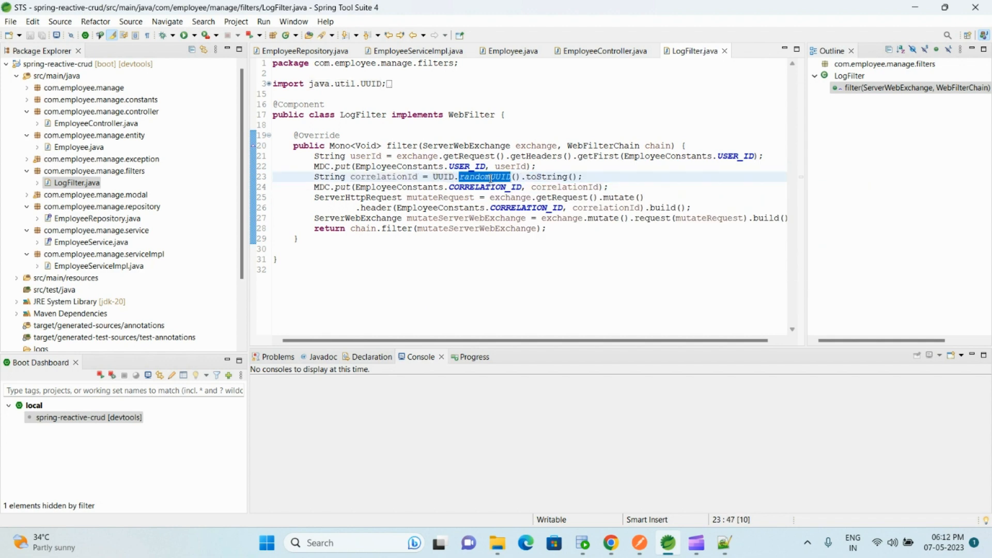
{"action": "left_click", "coordinate": [489, 176]}
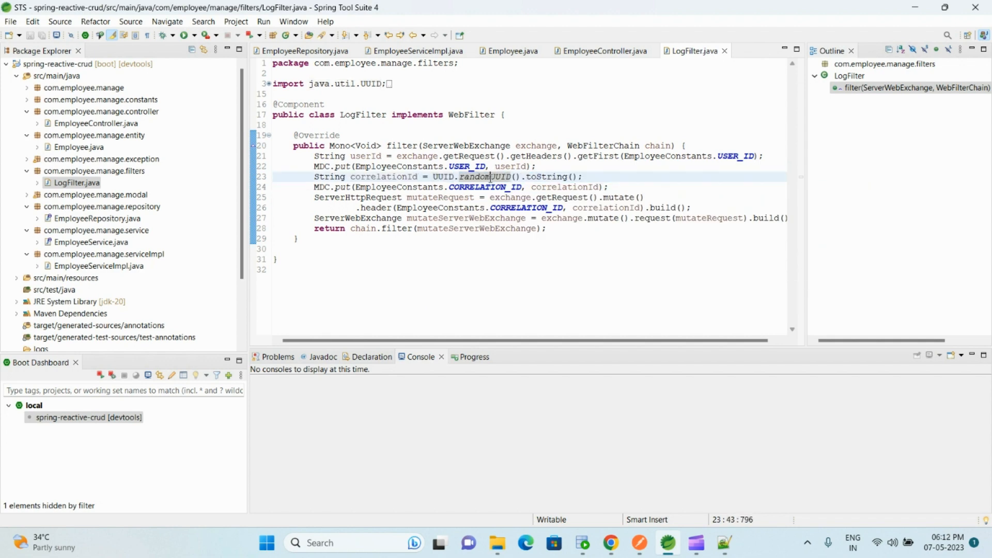
{"action": "left_click", "coordinate": [504, 186]}
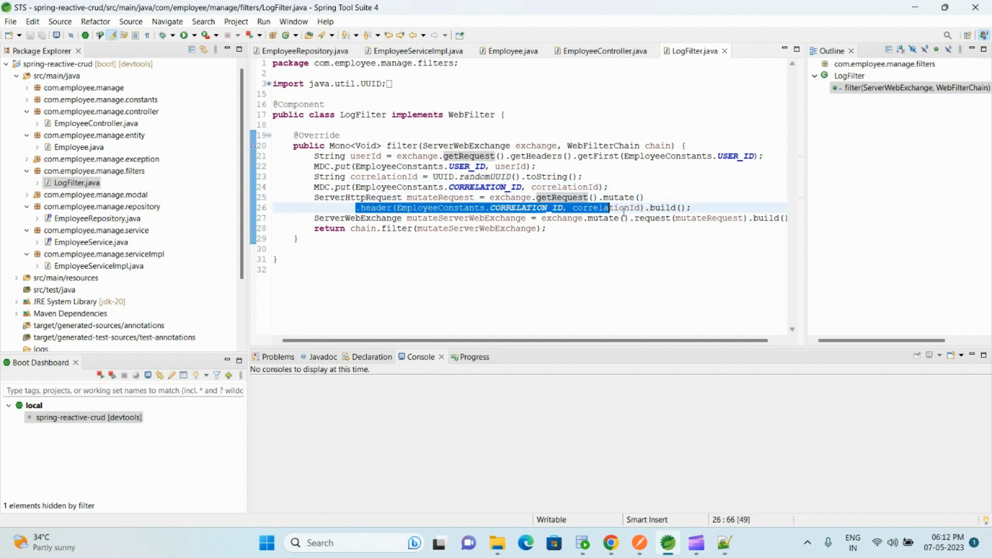
{"action": "left_click", "coordinate": [598, 218]}
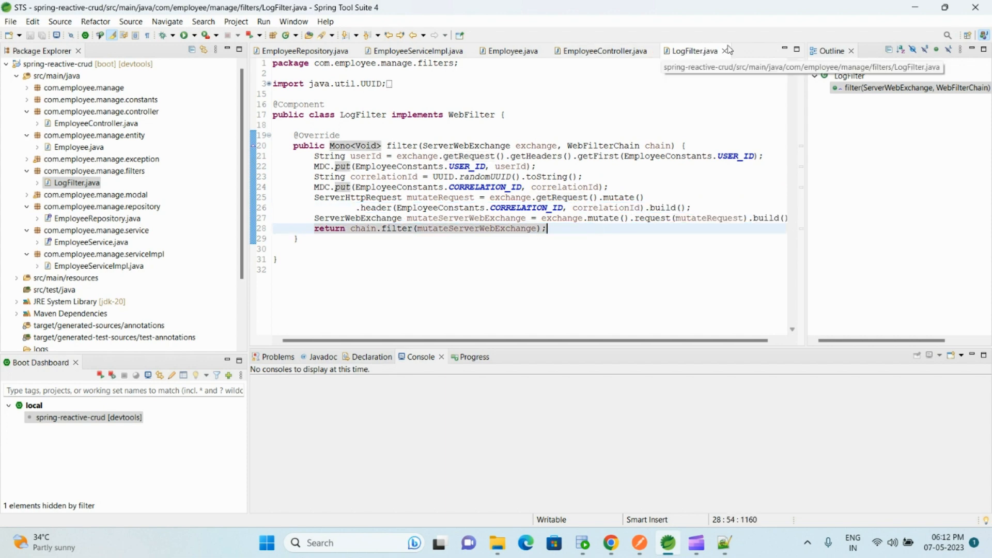
{"action": "left_click", "coordinate": [598, 51]}
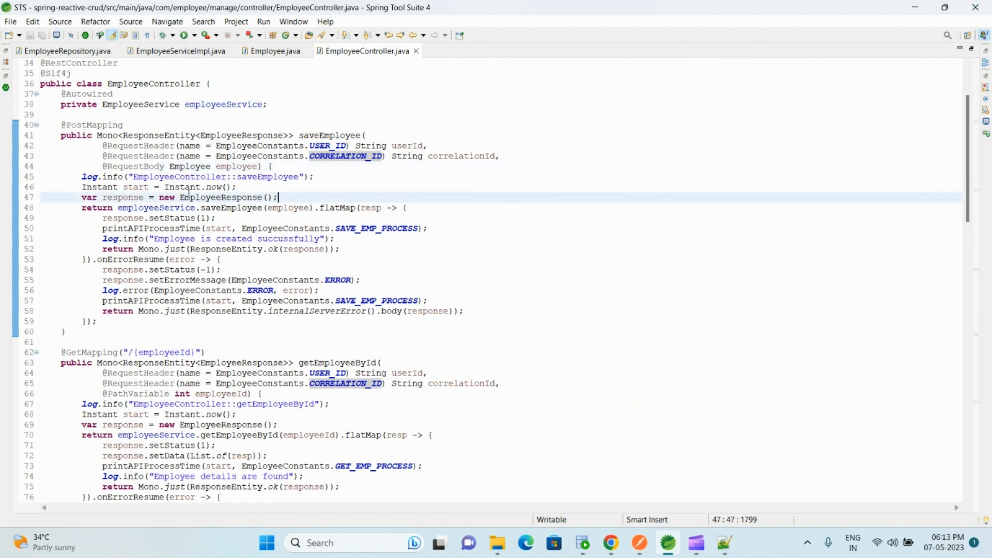
{"action": "double_click", "coordinate": [230, 208]}
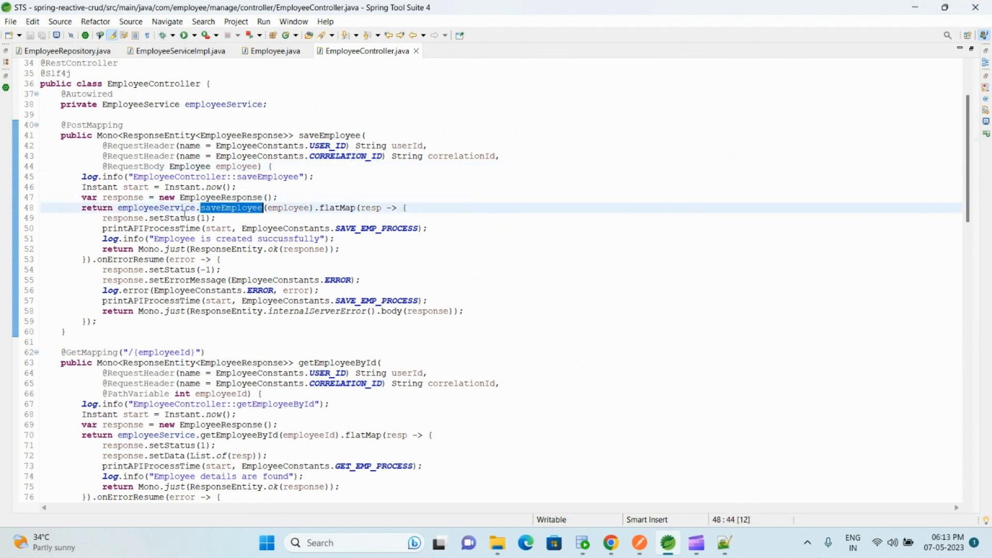
{"action": "left_click", "coordinate": [283, 208]}
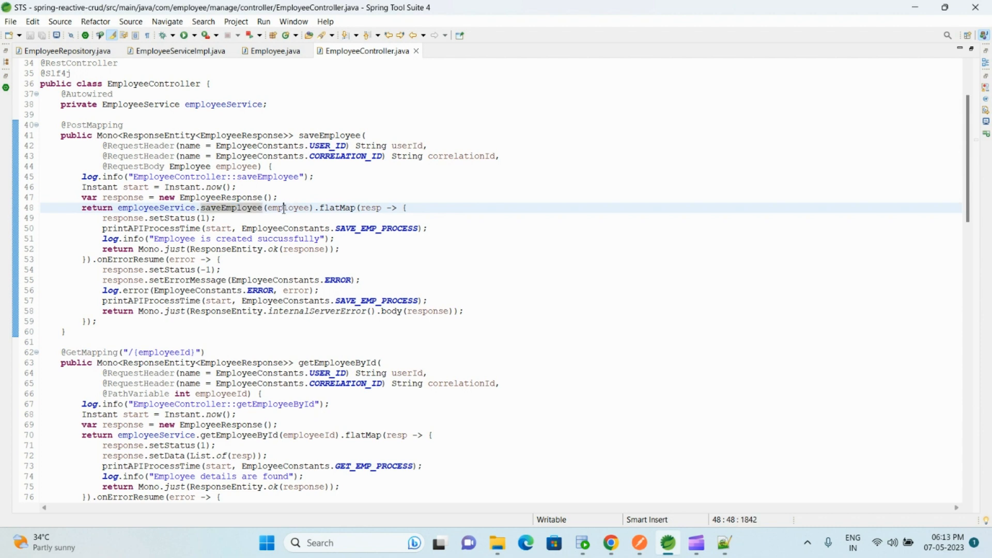
{"action": "double_click", "coordinate": [288, 208]}
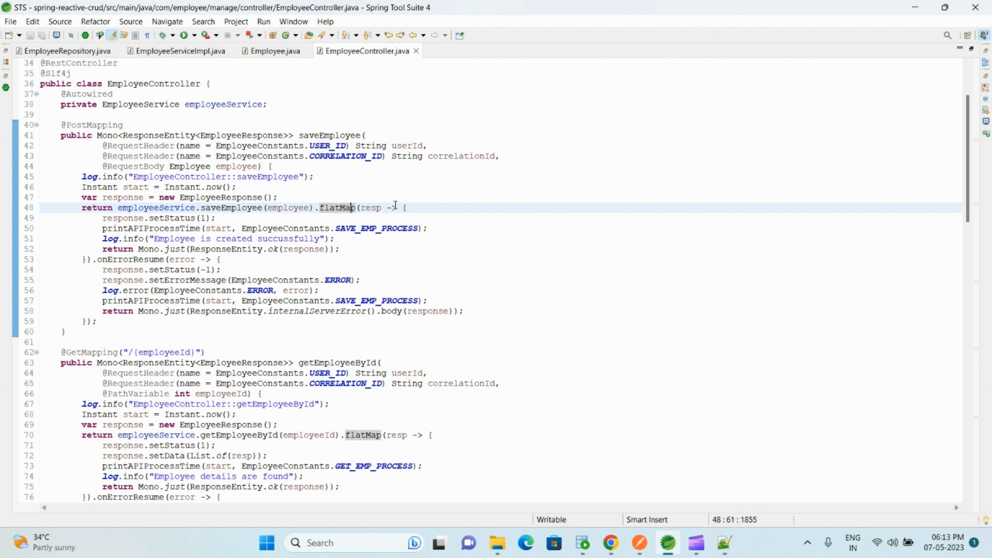
{"action": "left_click", "coordinate": [410, 208]}
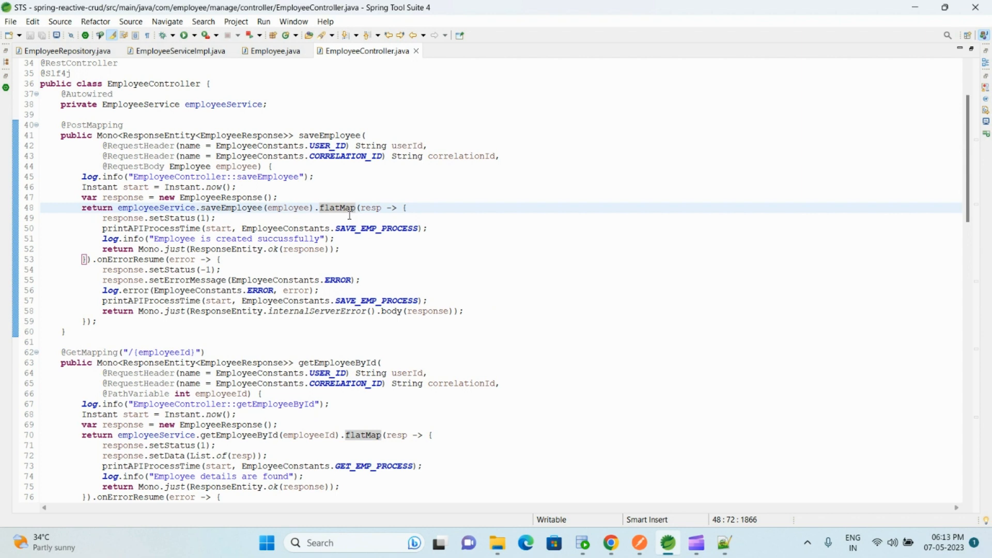
{"action": "left_click_drag", "start_coordinate": [361, 208], "coordinate": [118, 259]}
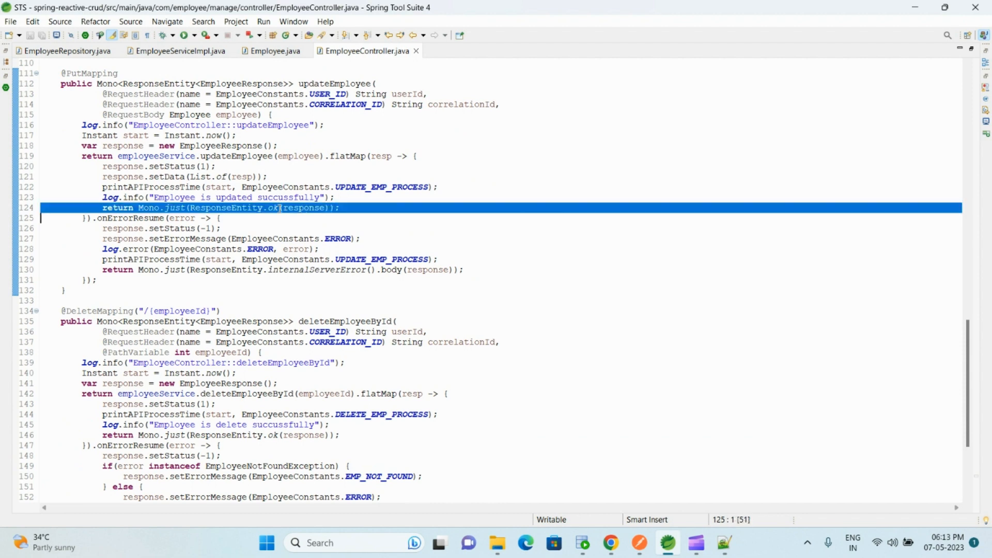
Review updateEmployee's onErrorResume handler returning ResponseEntity with setErrorMessage, scrolling through the controller.
{"action": "left_click", "coordinate": [231, 218]}
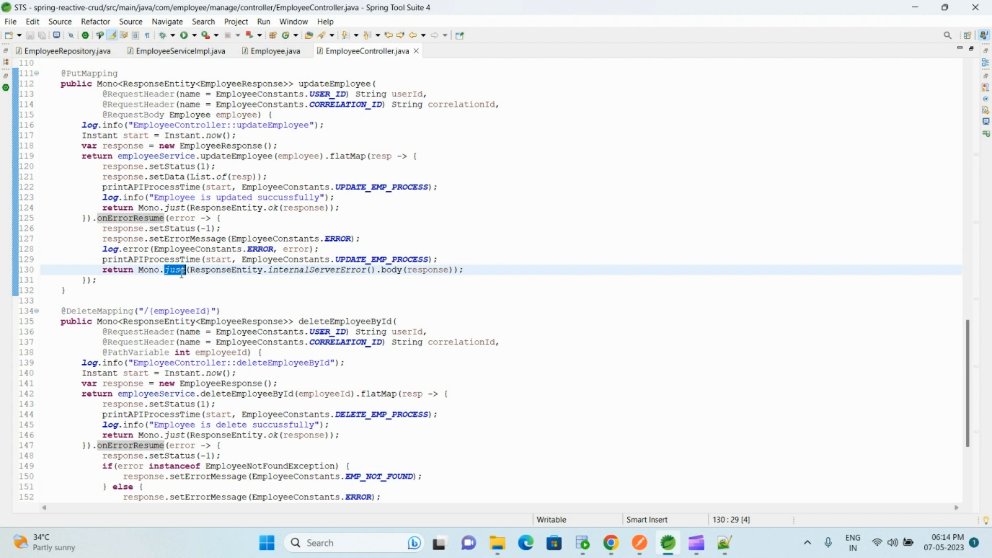
{"action": "double_click", "coordinate": [222, 269]}
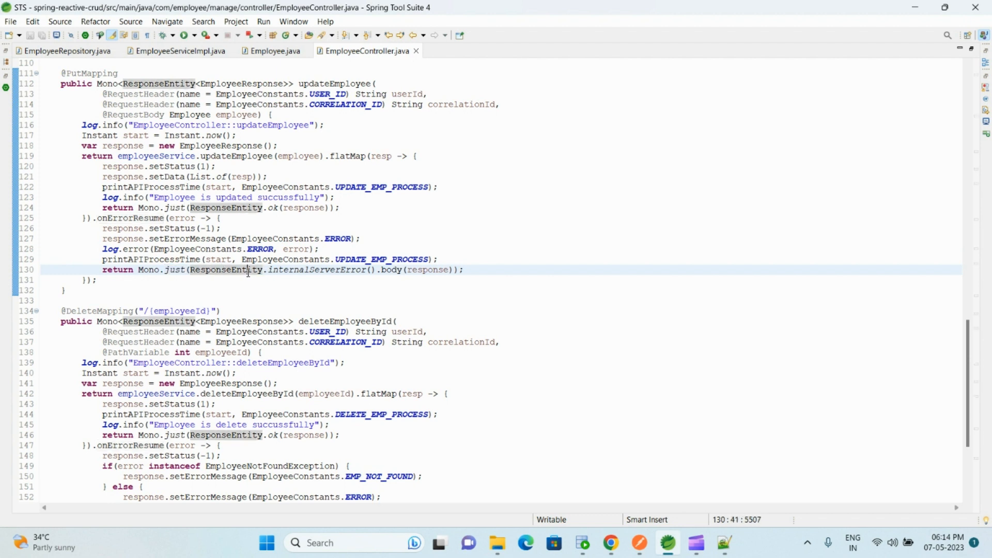
{"action": "double_click", "coordinate": [315, 270]}
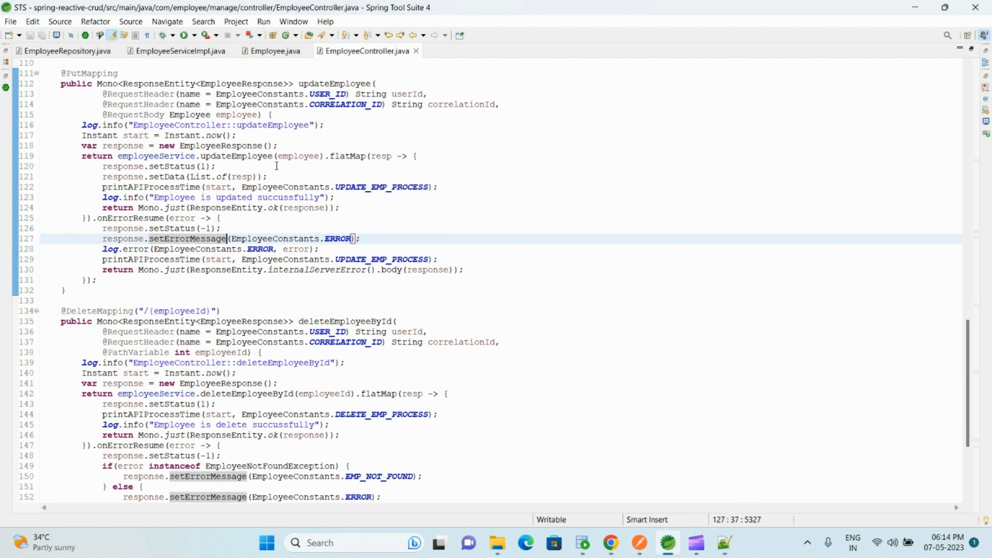
{"action": "scroll", "scroll_direction": "down", "scroll_amount": 3}
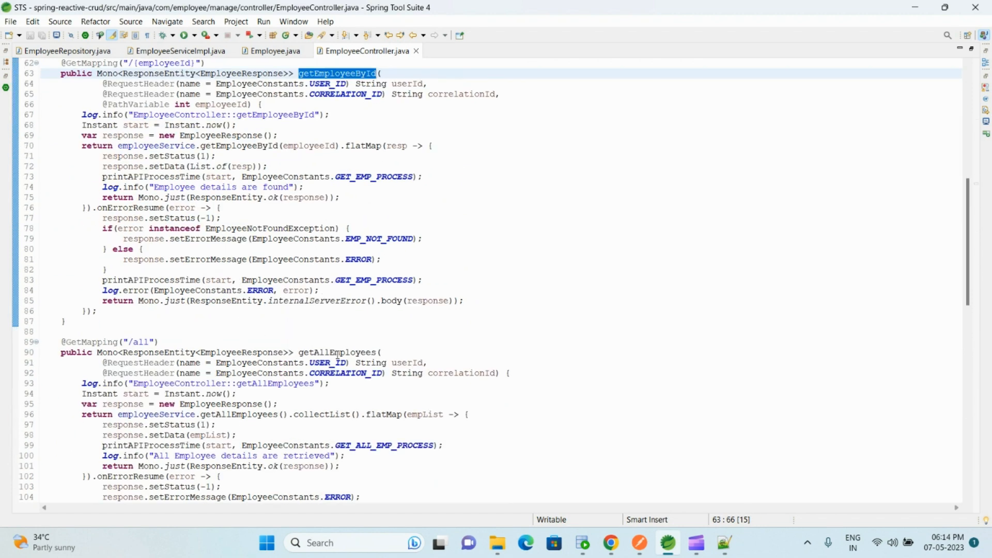
{"action": "scroll", "scroll_direction": "down", "scroll_amount": 3}
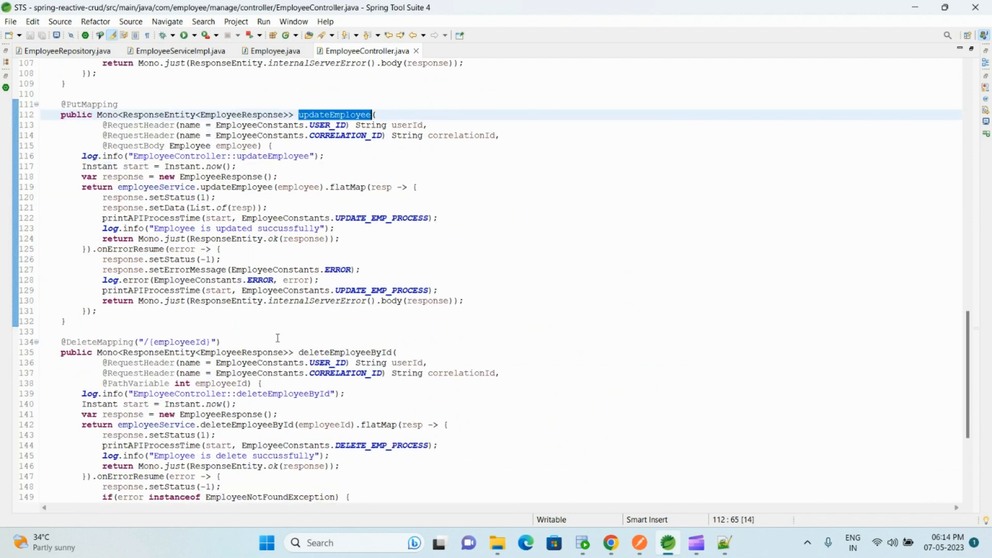
{"action": "scroll", "scroll_direction": "down", "scroll_amount": 3}
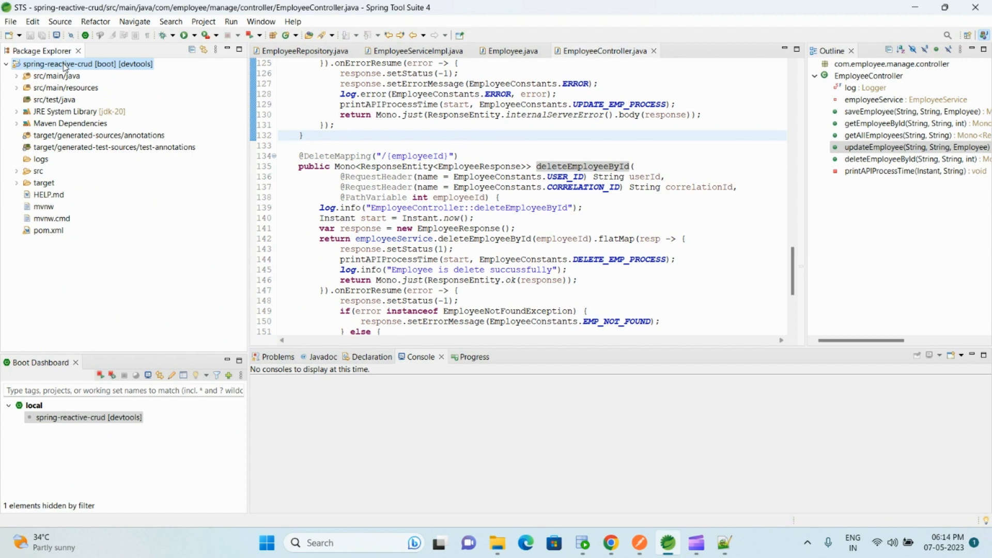
{"action": "right_click", "coordinate": [63, 63]}
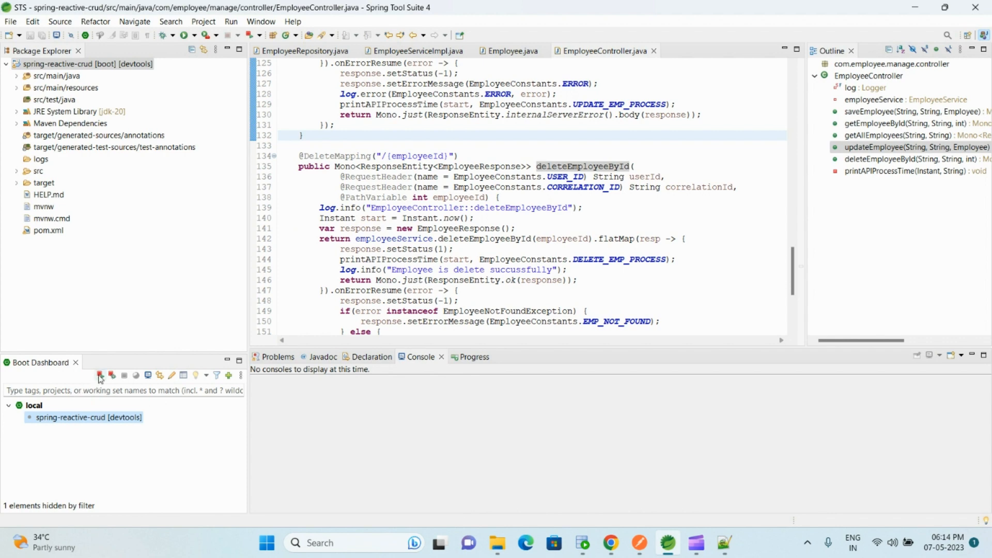
Start spring-reactive-crud from Boot Dashboard on port 1010, then bring Postman forward.
{"action": "left_click", "coordinate": [98, 375]}
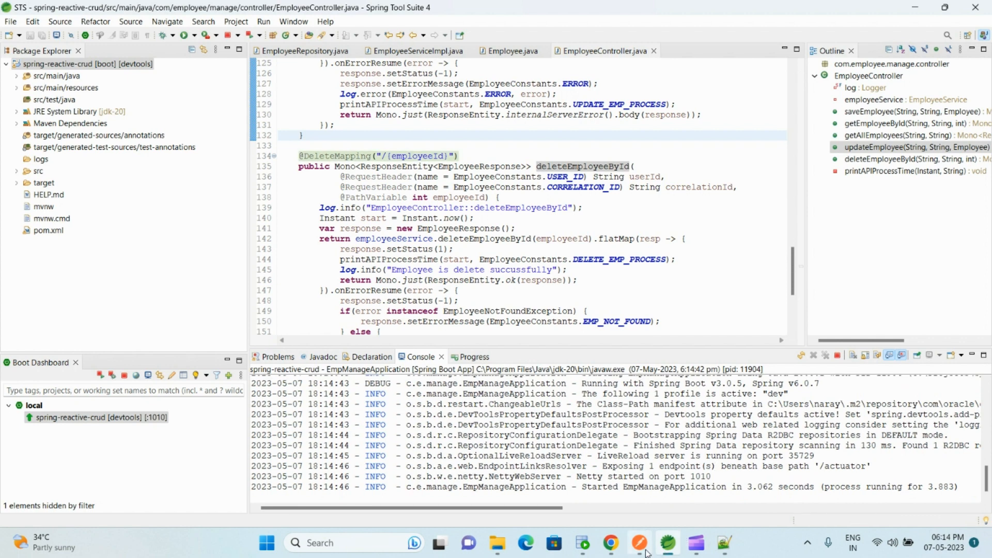
{"action": "left_click", "coordinate": [638, 548]}
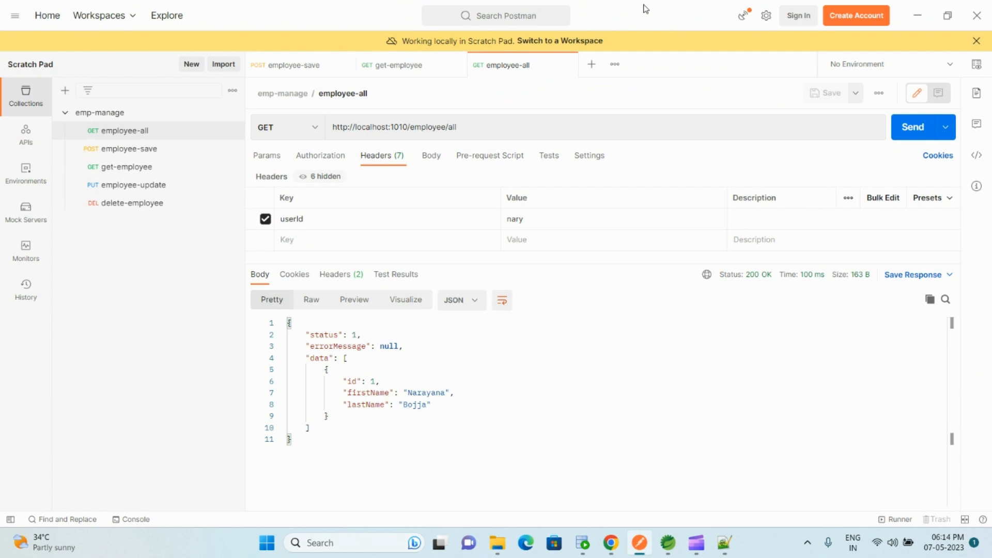
Open employee-save and check the employee table in SQL Developer.
{"action": "left_click", "coordinate": [289, 65]}
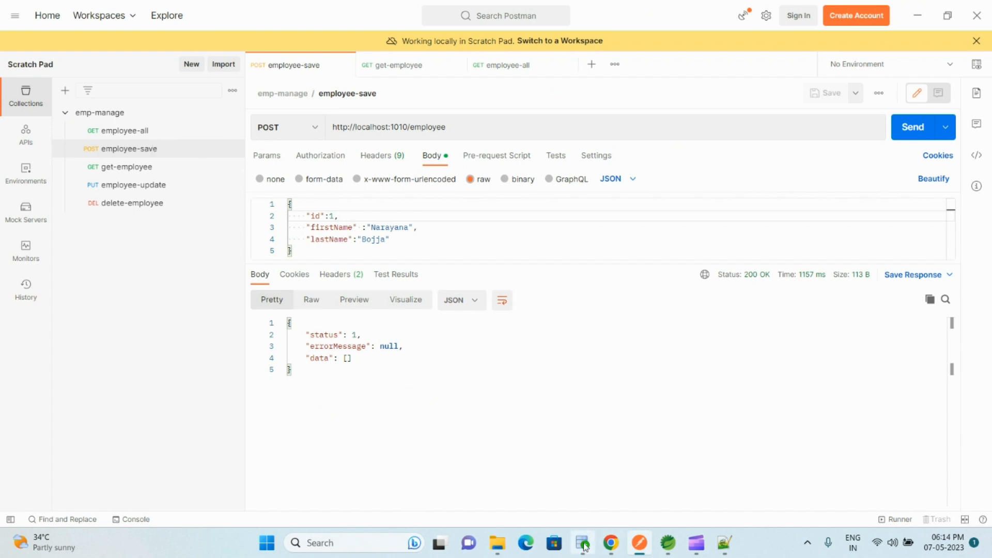
{"action": "left_click", "coordinate": [580, 548]}
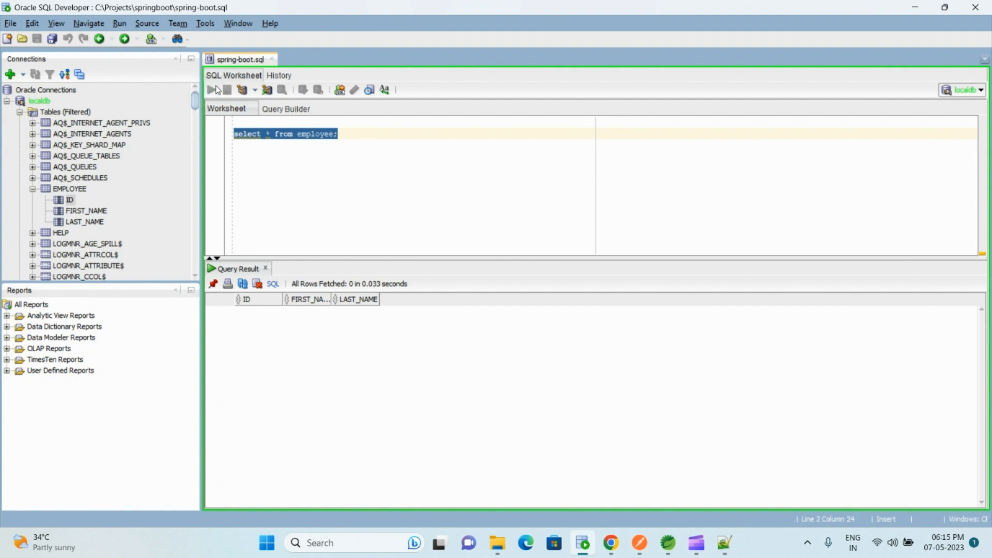
{"action": "left_click", "coordinate": [211, 90]}
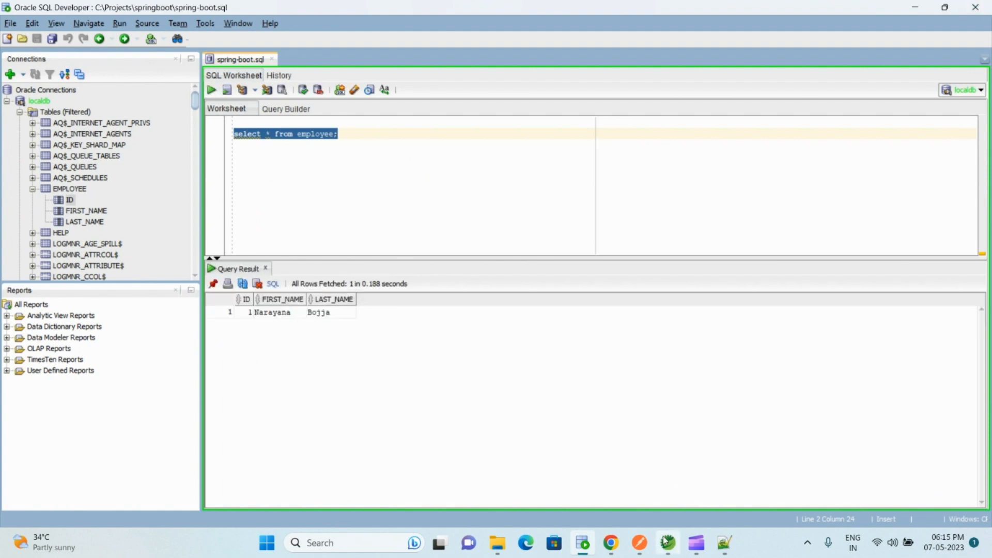
{"action": "left_click", "coordinate": [272, 312]}
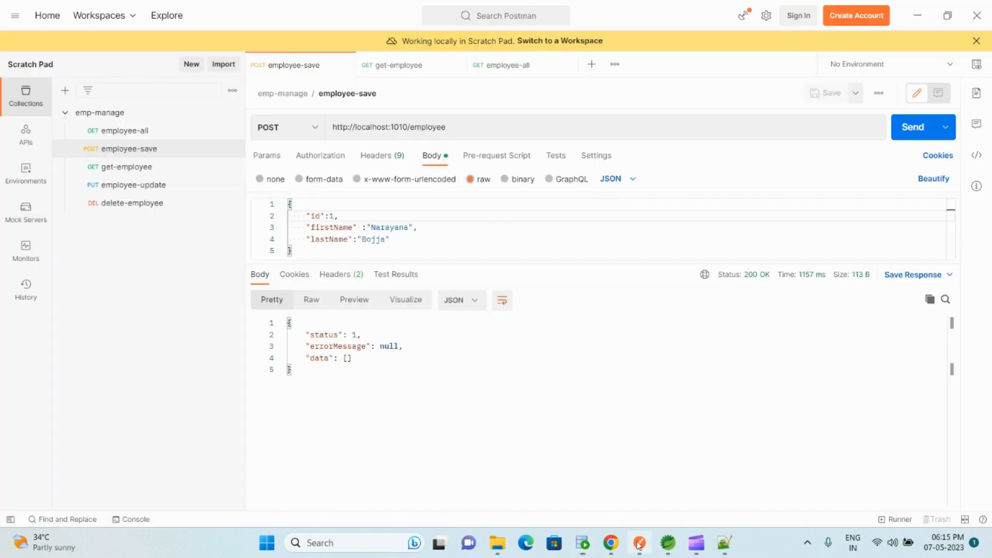
Send DELETE /employee/1 and rerun the query to confirm the row is gone.
{"action": "left_click", "coordinate": [130, 203]}
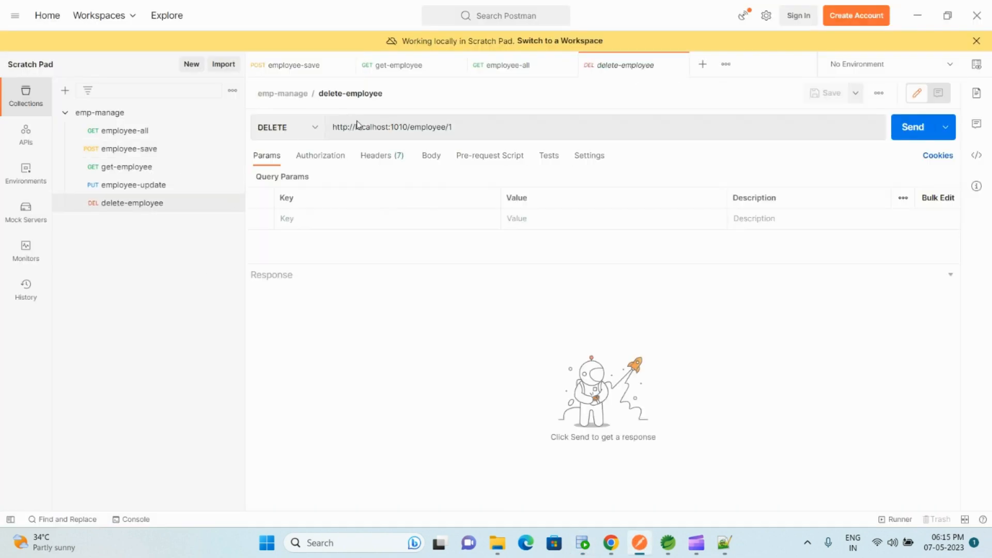
{"action": "left_click", "coordinate": [452, 126]}
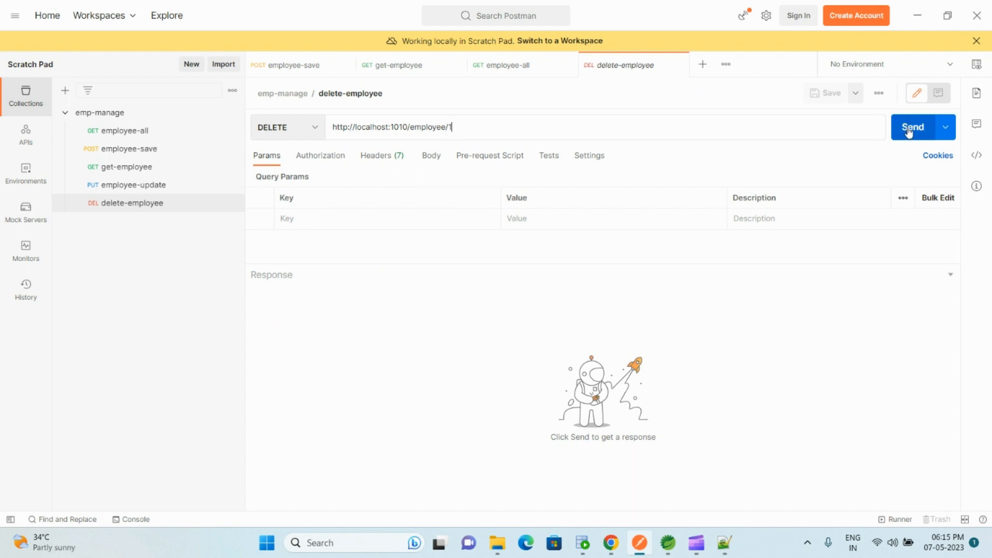
{"action": "left_click", "coordinate": [913, 127]}
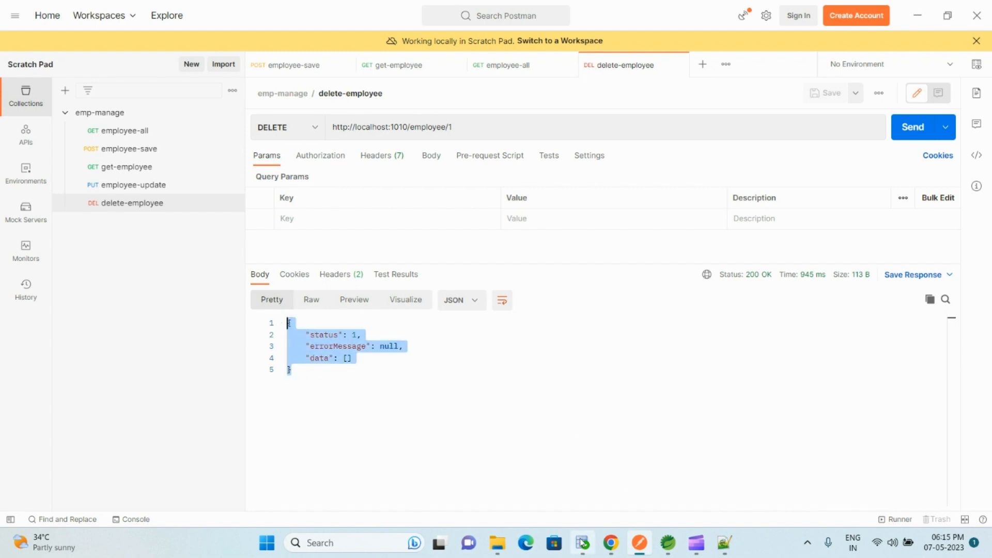
{"action": "left_click", "coordinate": [580, 543]}
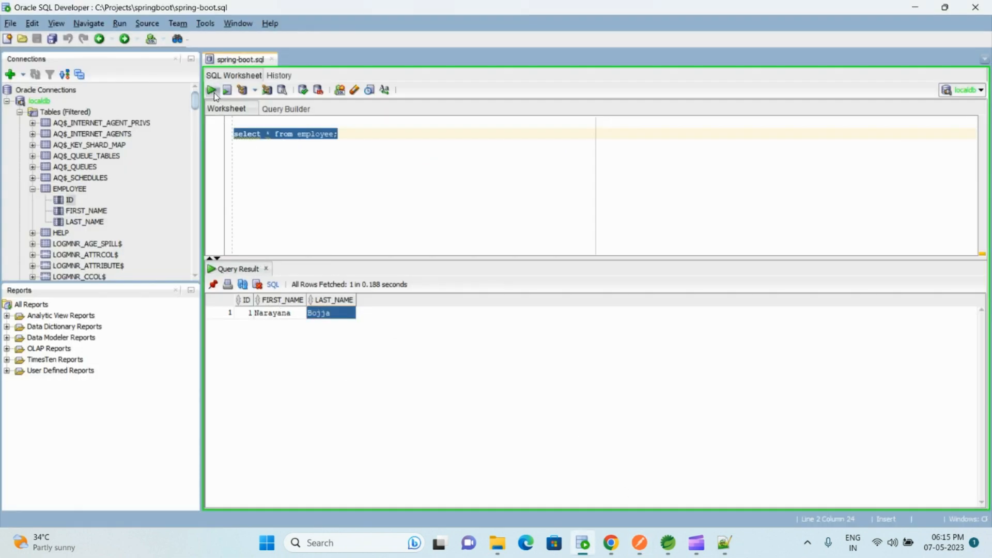
{"action": "left_click", "coordinate": [212, 89]}
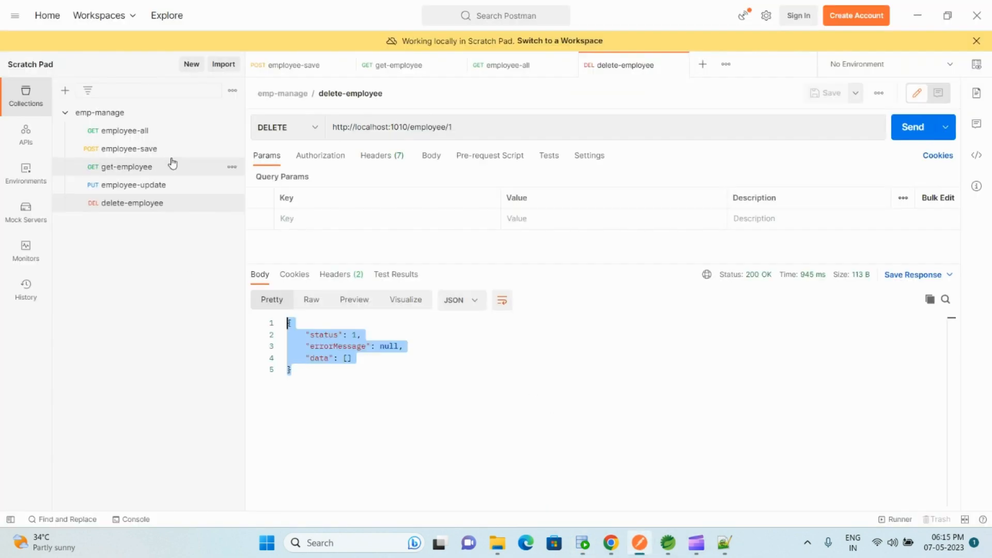
{"action": "left_click", "coordinate": [291, 65]}
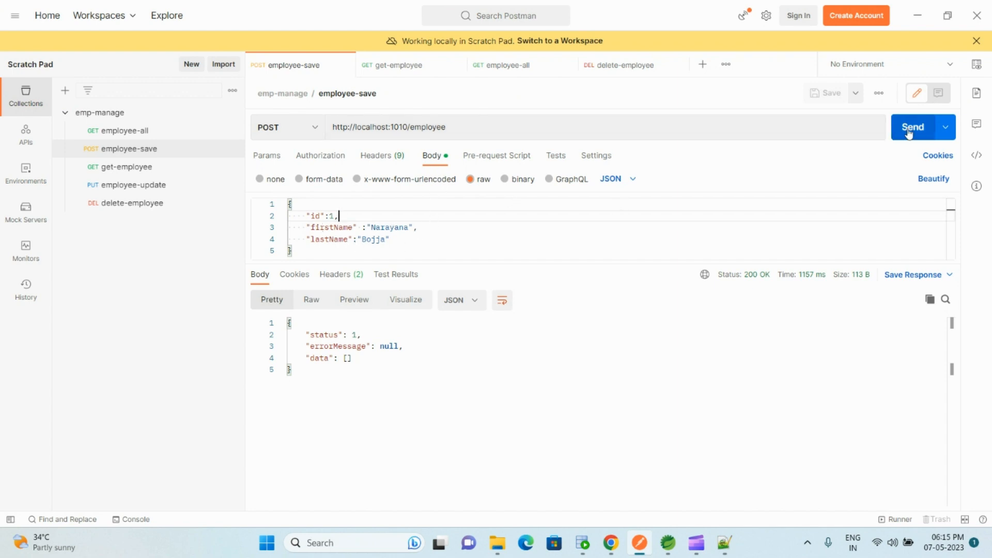
{"action": "left_click", "coordinate": [911, 126]}
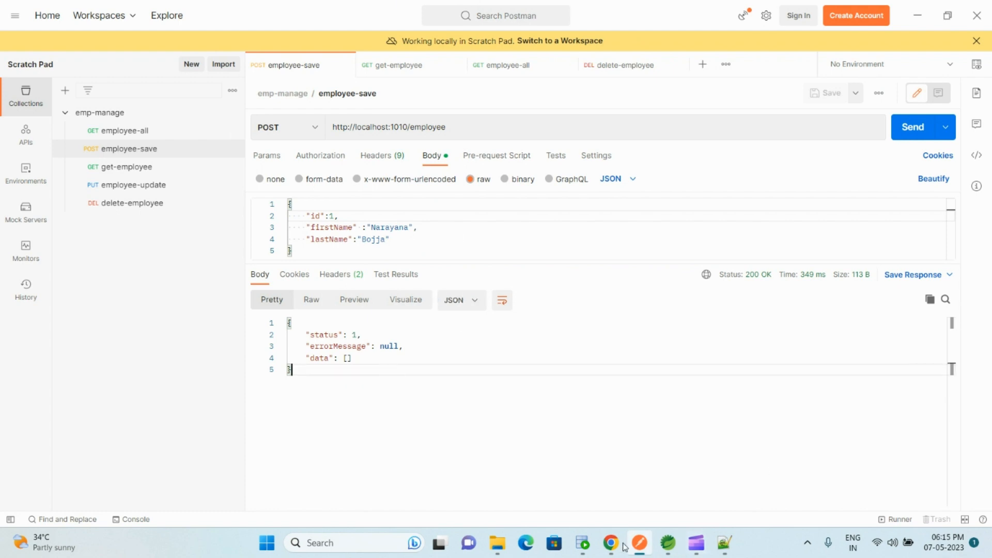
{"action": "left_click", "coordinate": [581, 547]}
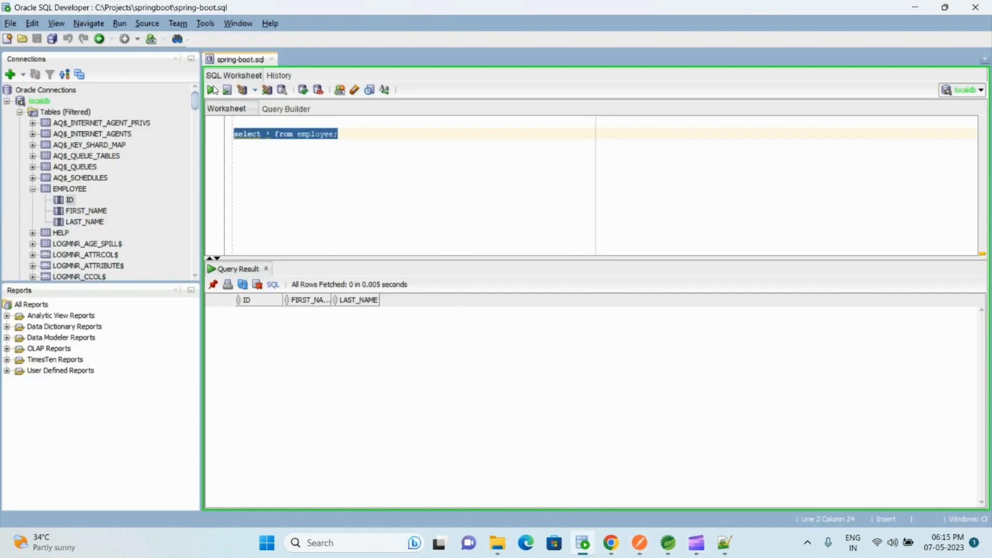
{"action": "left_click", "coordinate": [212, 89]}
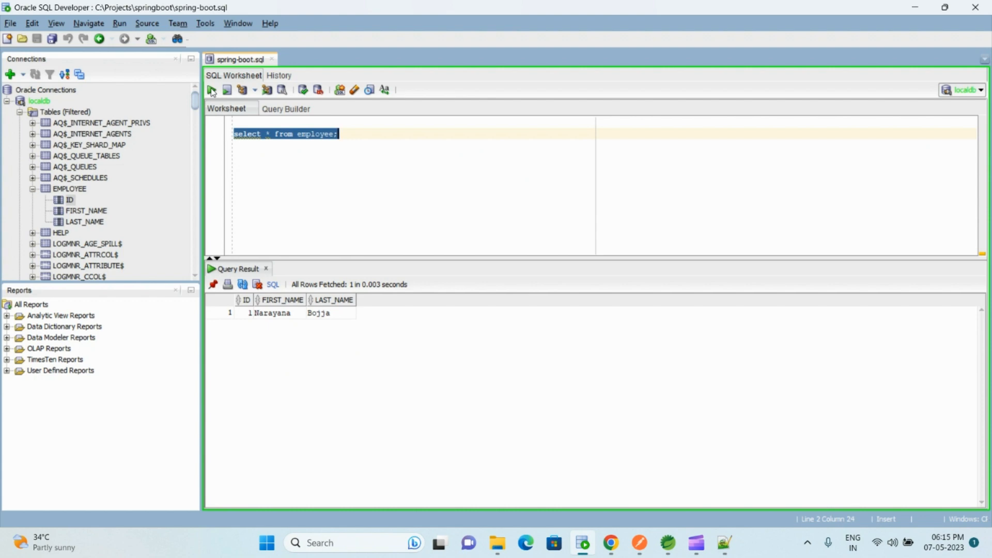
{"action": "mouse_move", "coordinate": [667, 543]}
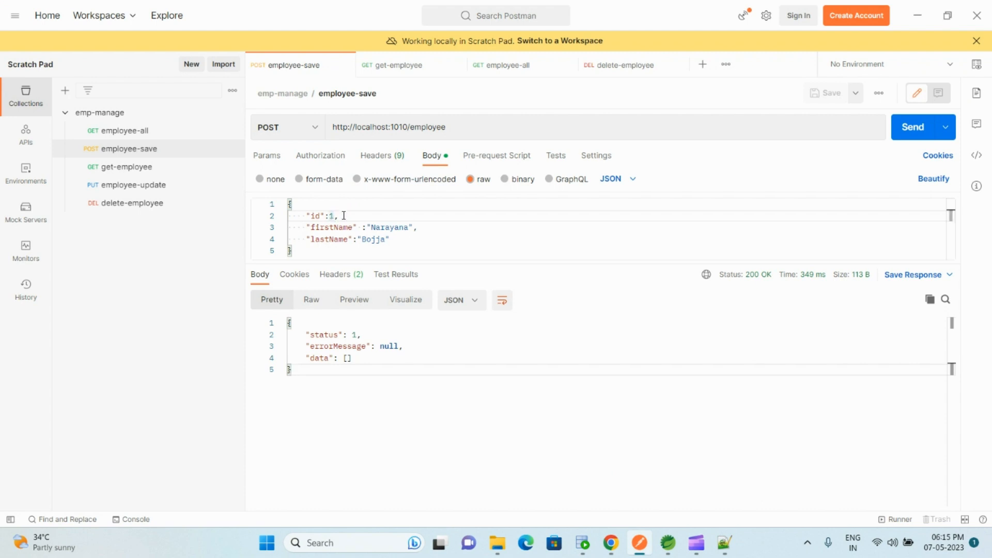
Save employee id 2, Narayana1 Bojja1, and verify it with the query.
{"action": "type", "text": "2"}
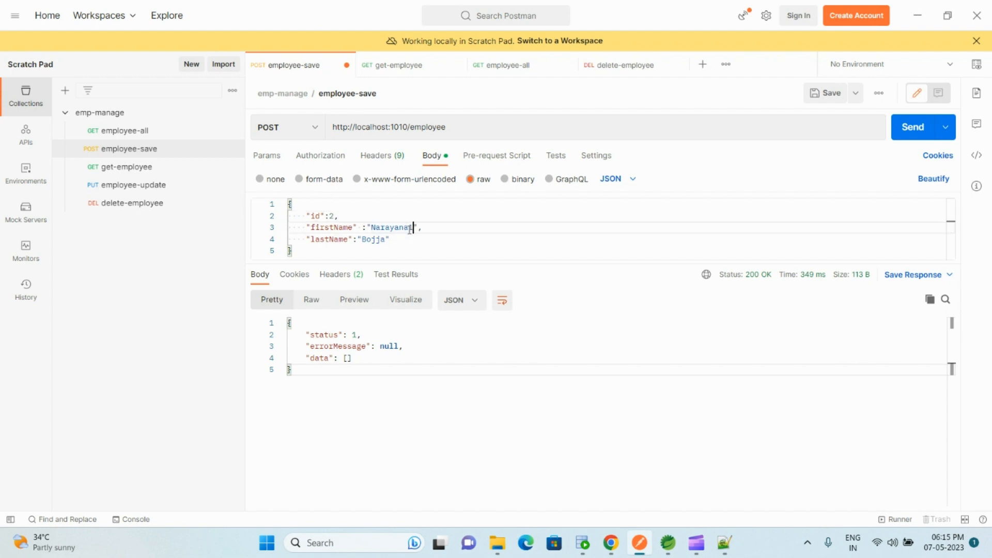
{"action": "type", "text": "1"}
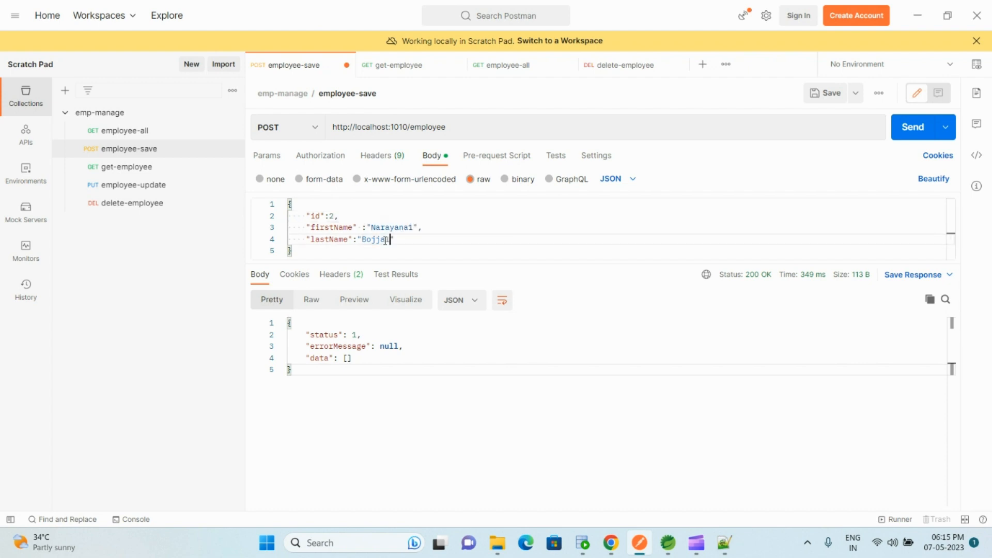
{"action": "type", "text": "1"}
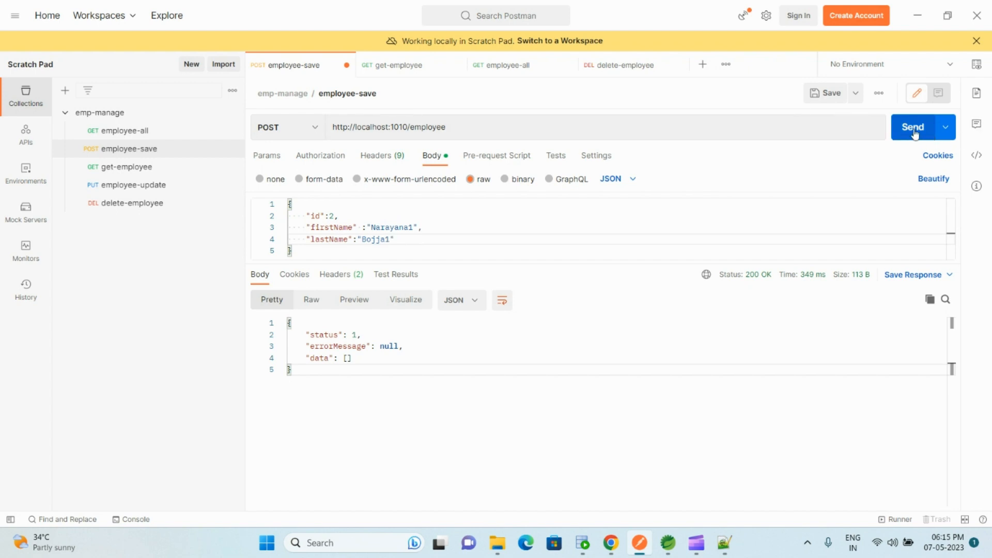
{"action": "left_click", "coordinate": [912, 127]}
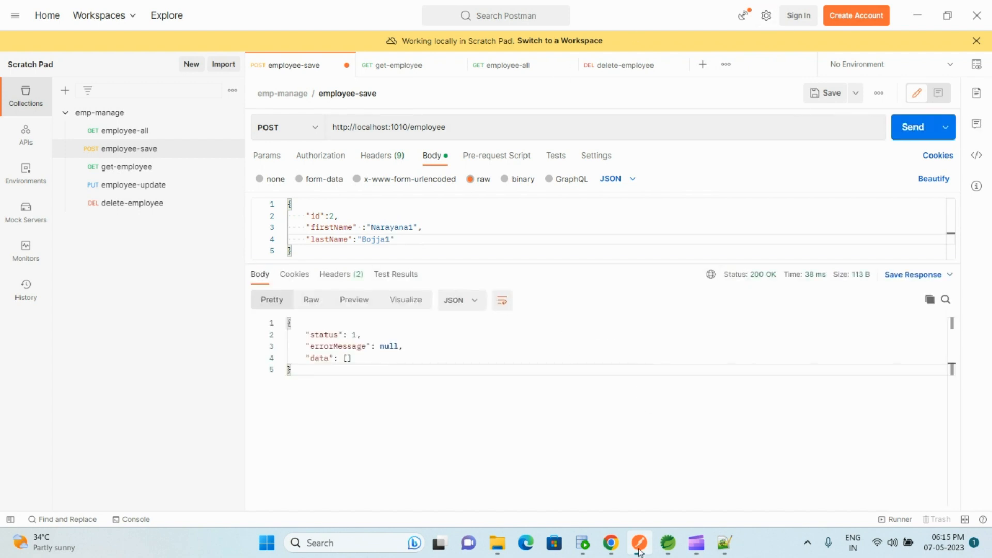
{"action": "left_click", "coordinate": [580, 542]}
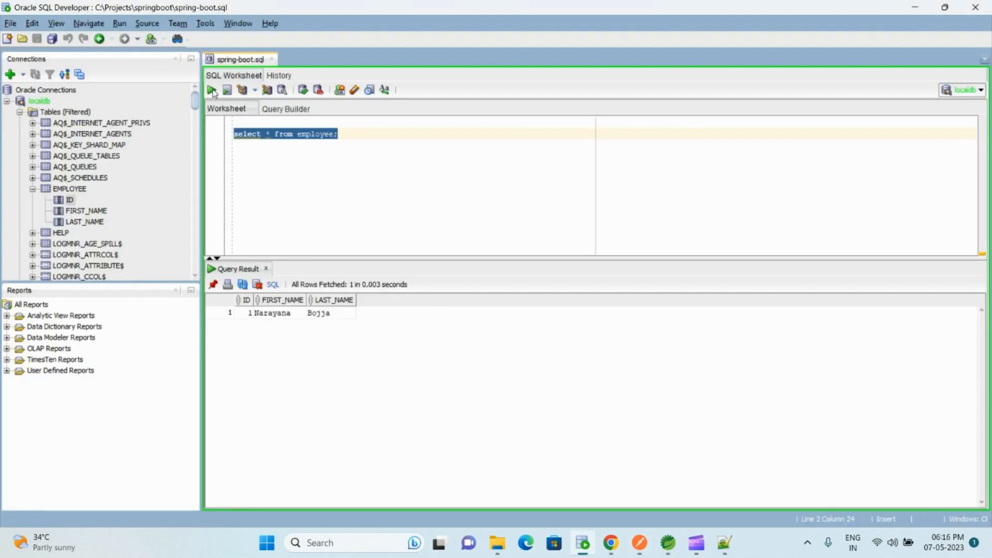
{"action": "left_click", "coordinate": [211, 89]}
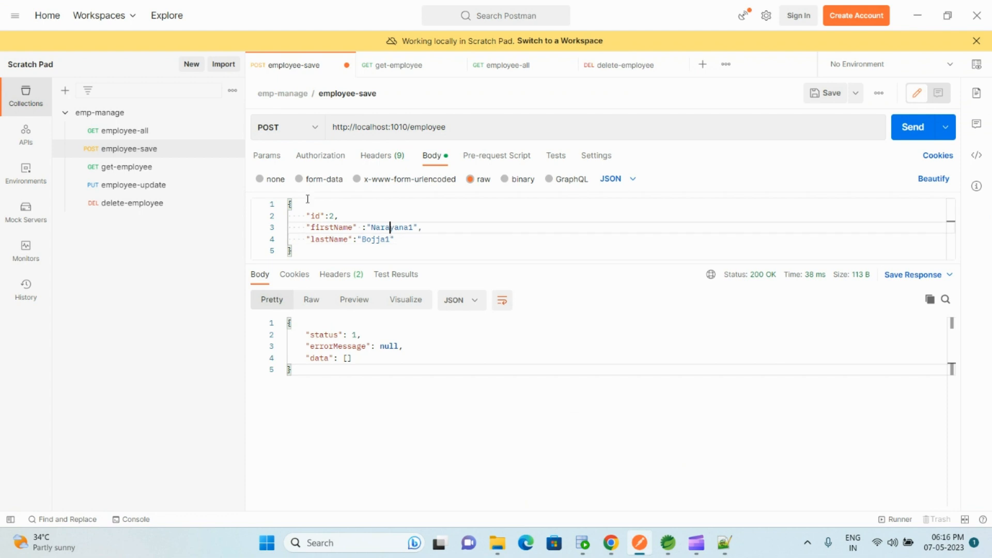
Get all employees (ids 1 and 2), then fetch employee 2 via get-employee.
{"action": "left_click", "coordinate": [506, 65]}
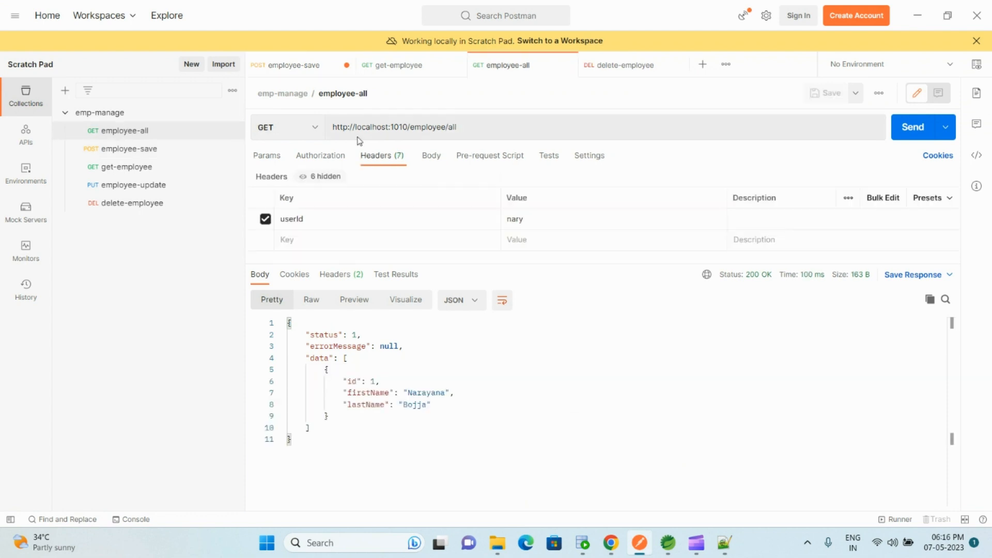
{"action": "mouse_move", "coordinate": [909, 110]}
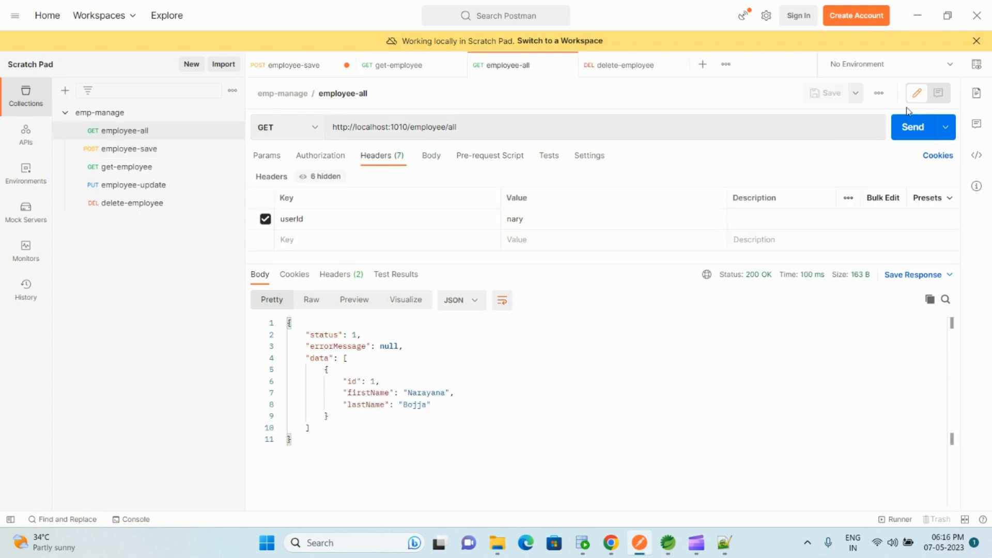
{"action": "left_click", "coordinate": [913, 126]}
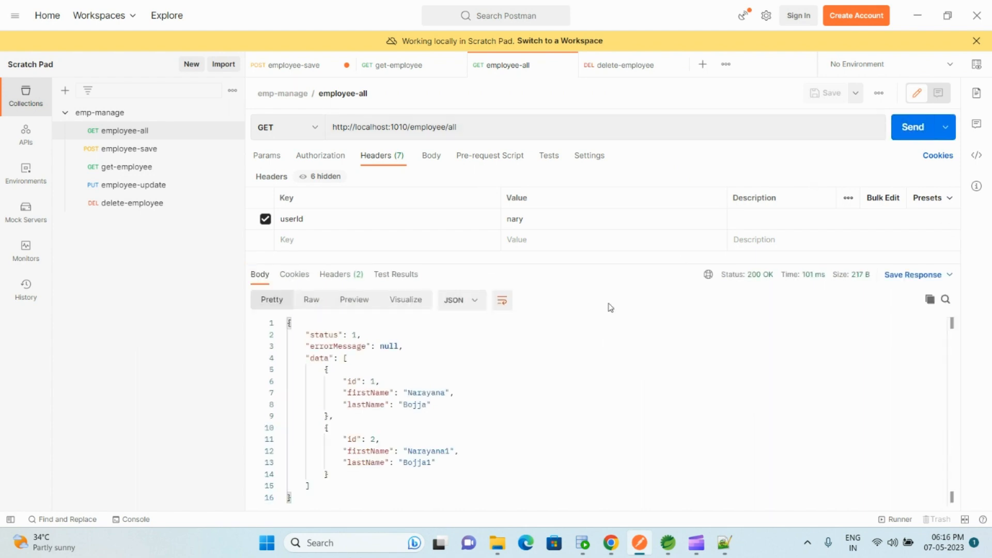
{"action": "left_click", "coordinate": [346, 358]}
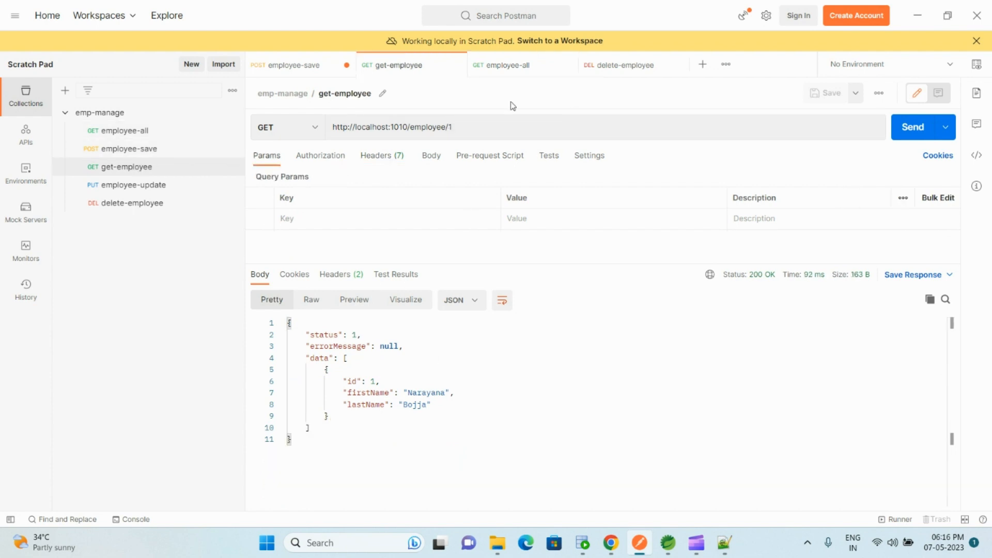
{"action": "left_click", "coordinate": [443, 127]}
{"action": "type", "text": "2"}
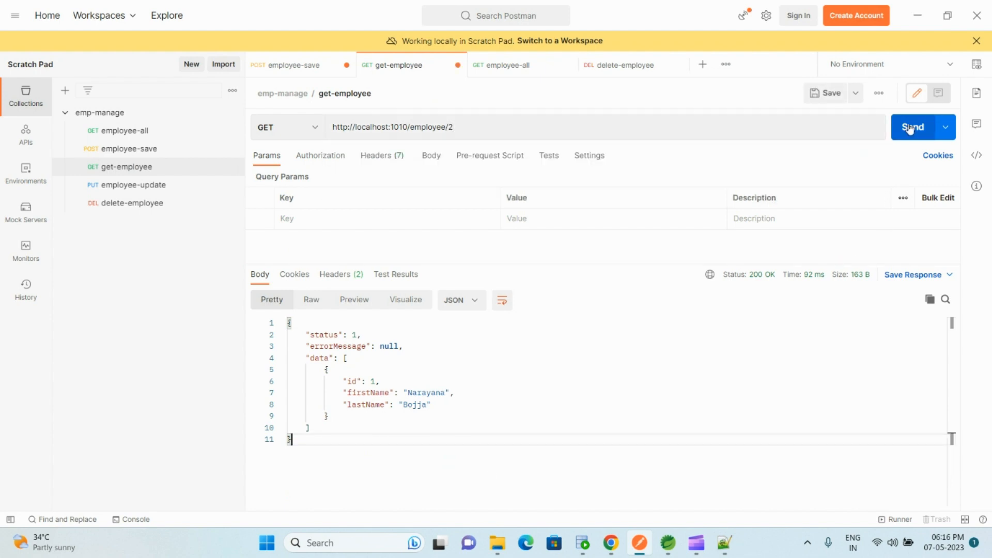
{"action": "left_click", "coordinate": [912, 127]}
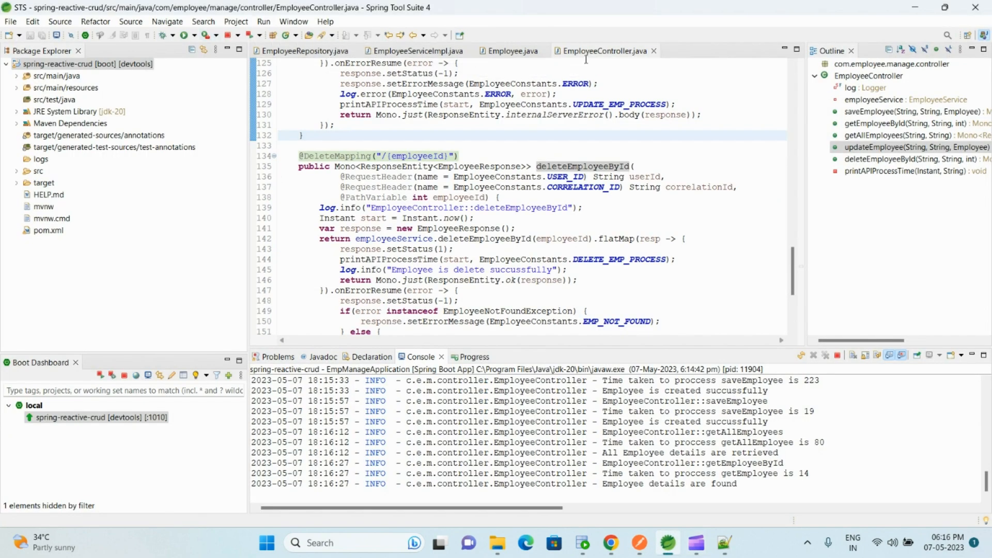
{"action": "left_click", "coordinate": [552, 114]}
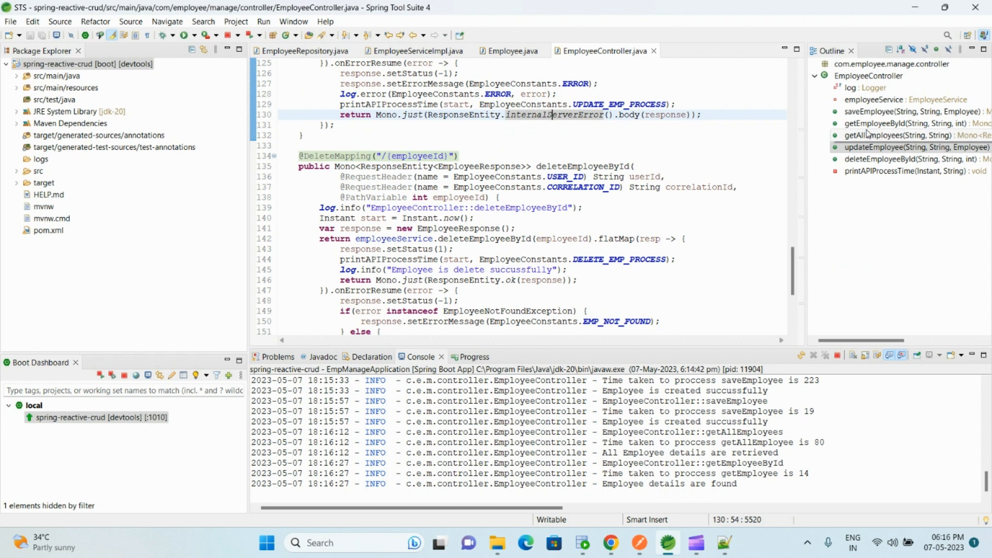
{"action": "left_click", "coordinate": [899, 123]}
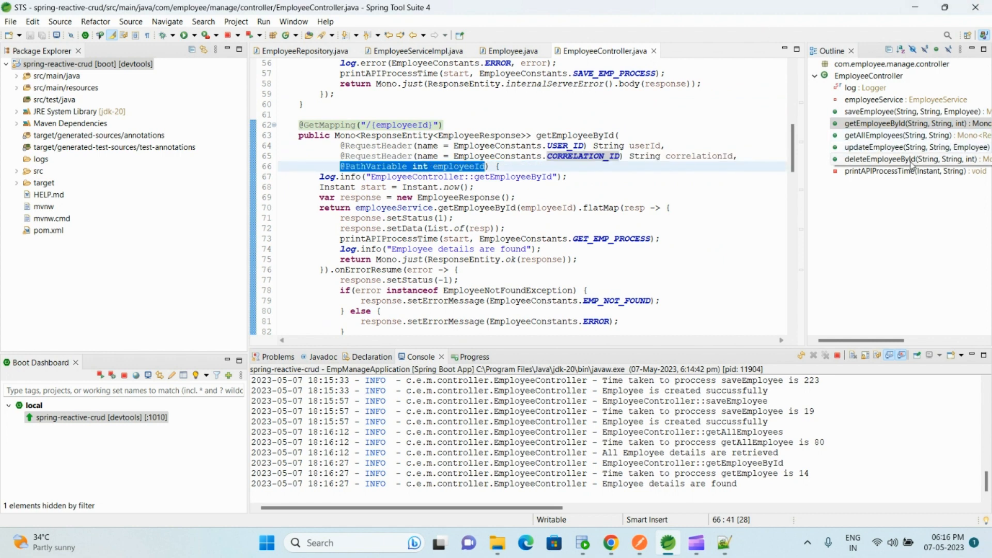
{"action": "left_click", "coordinate": [913, 159]}
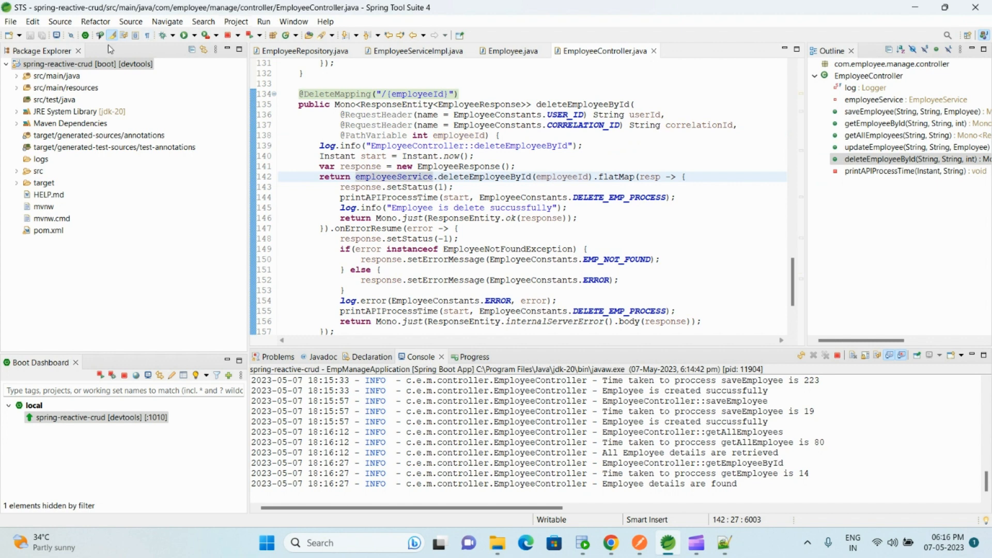
{"action": "mouse_move", "coordinate": [582, 543]}
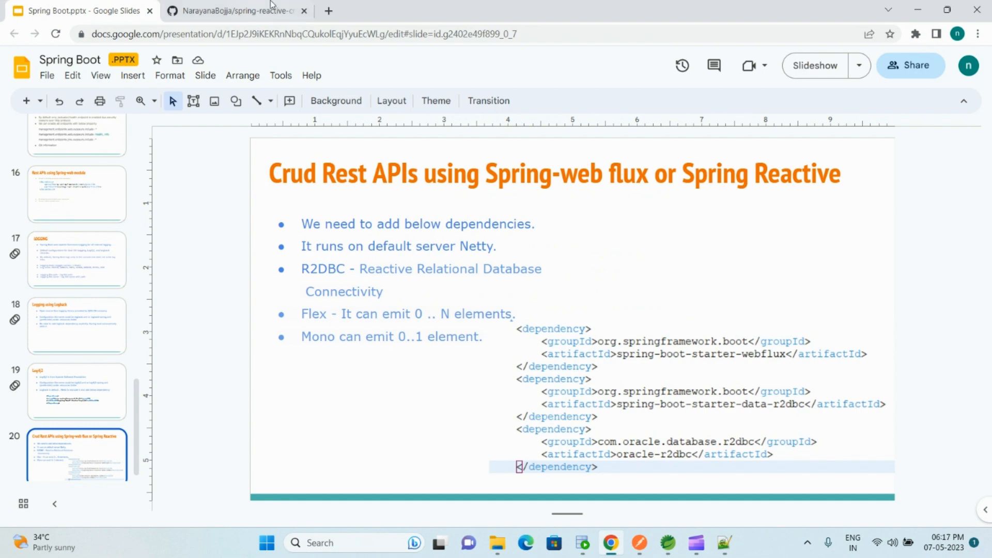
Show the NarayanaBojja/spring-reactive-crud GitHub repository tab in Chrome.
{"action": "left_click", "coordinate": [234, 11]}
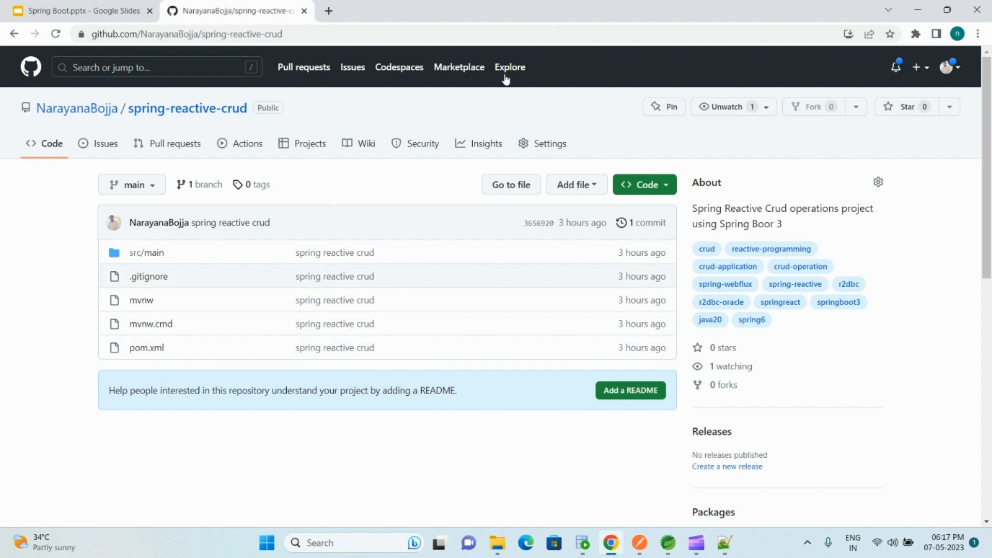
{"action": "mouse_move", "coordinate": [882, 114]}
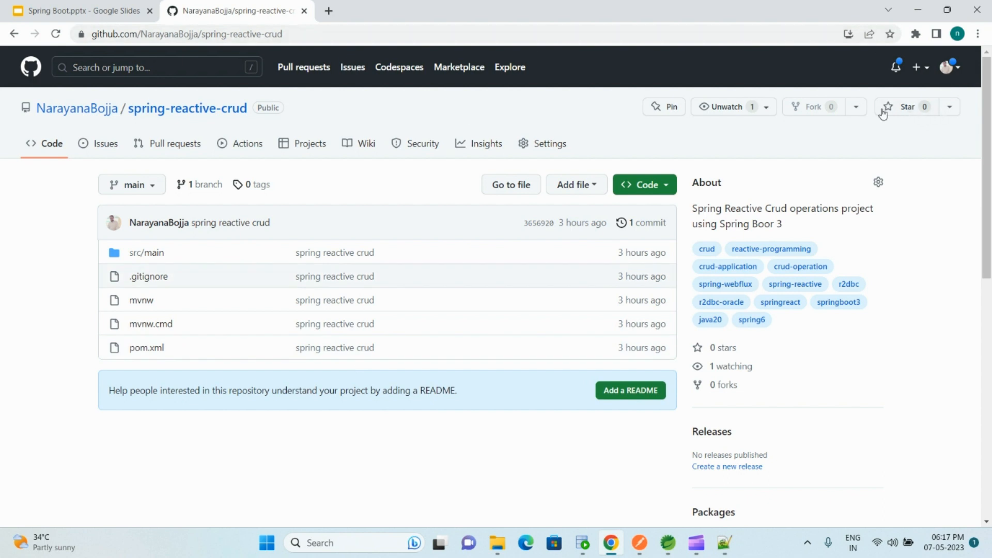